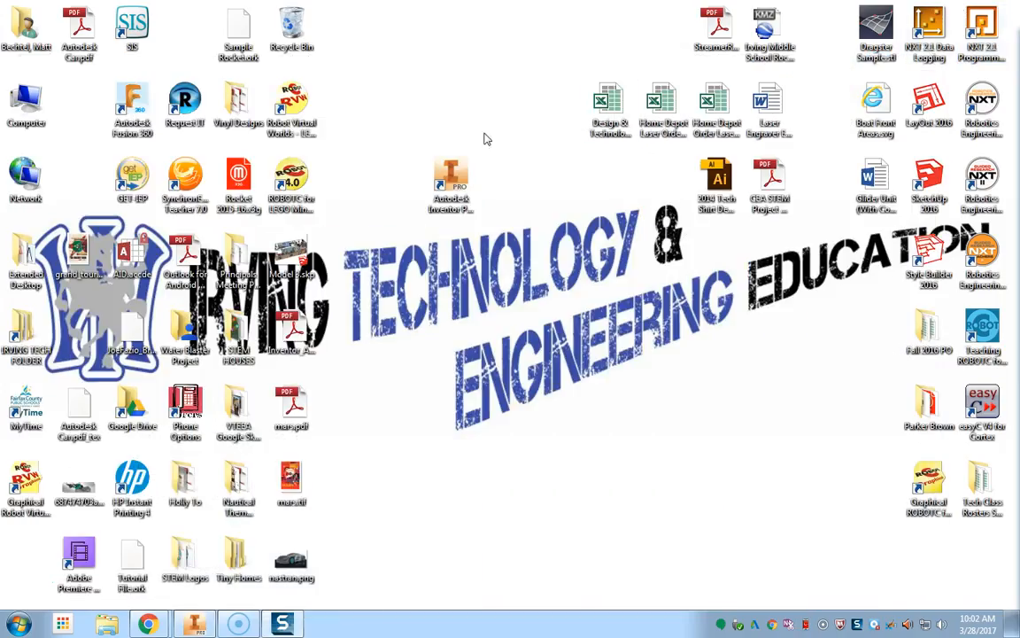
- Start Autodesk Inventor Professional 2016 using its desktop shortcut icon
click(450, 183)
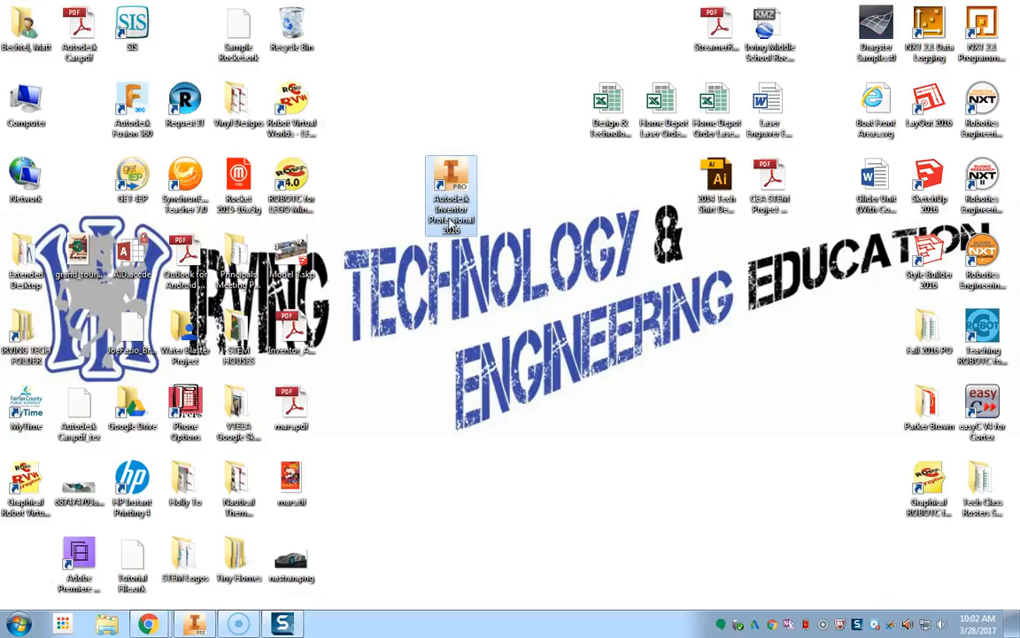
mouse_move(451, 195)
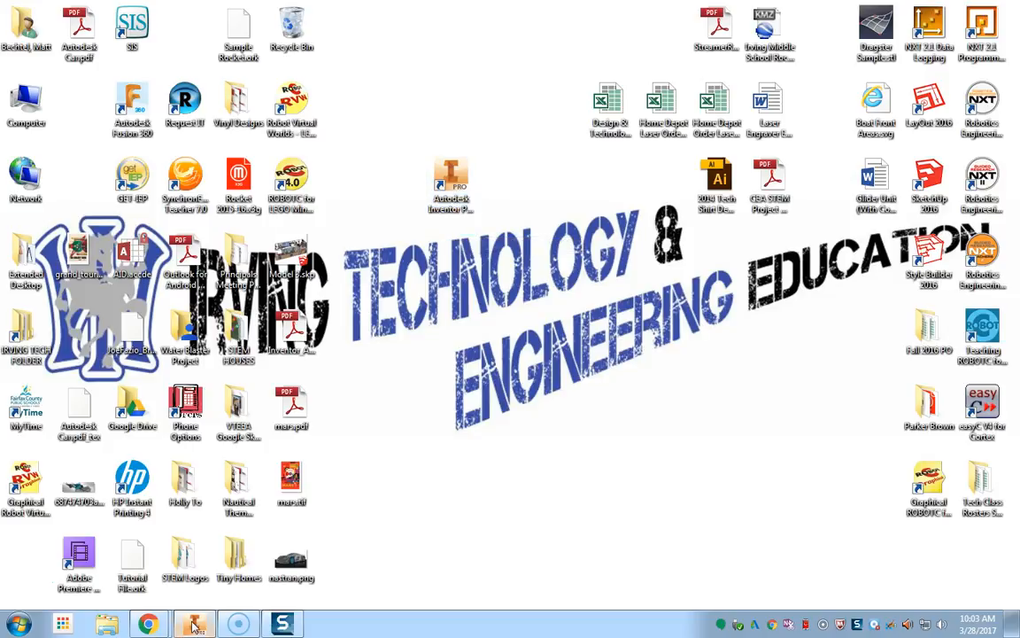
- Bring Inventor forward, activate the Pocket Rocket Assembly, and show the application menu's New options
click(194, 624)
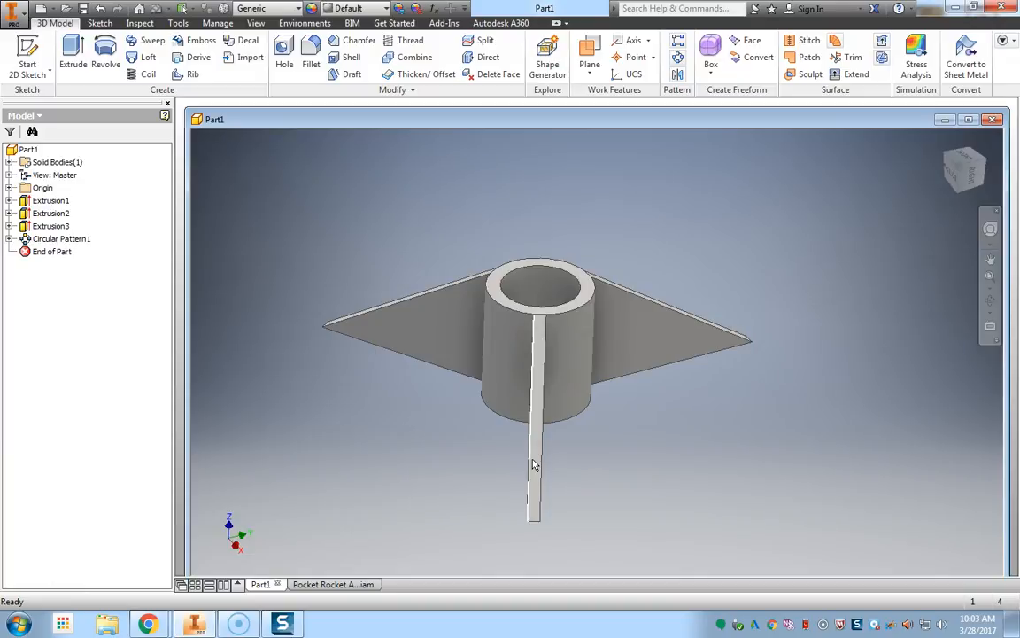
click(381, 370)
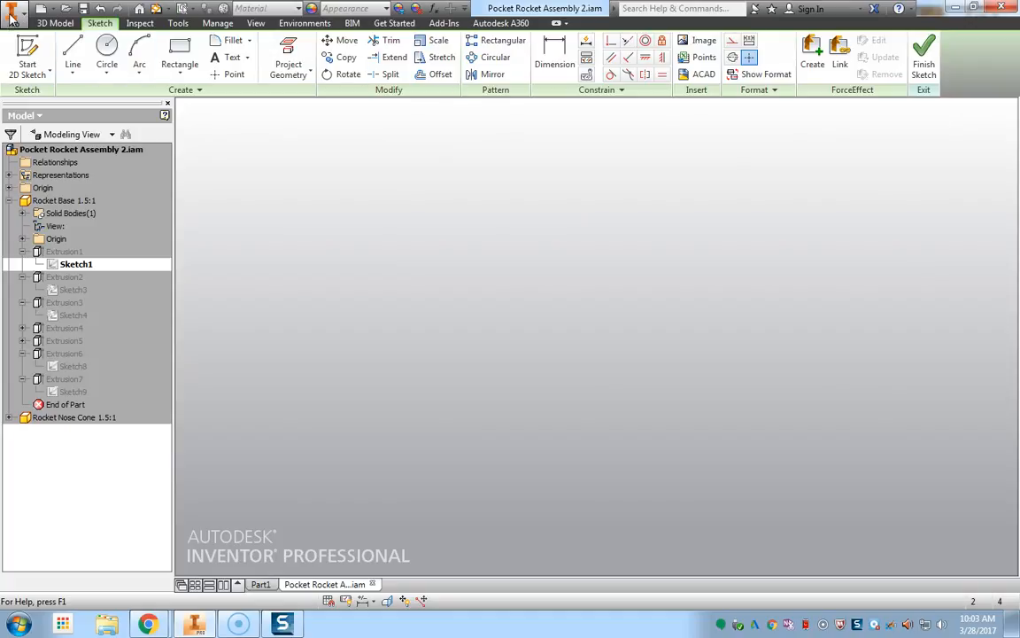
click(15, 16)
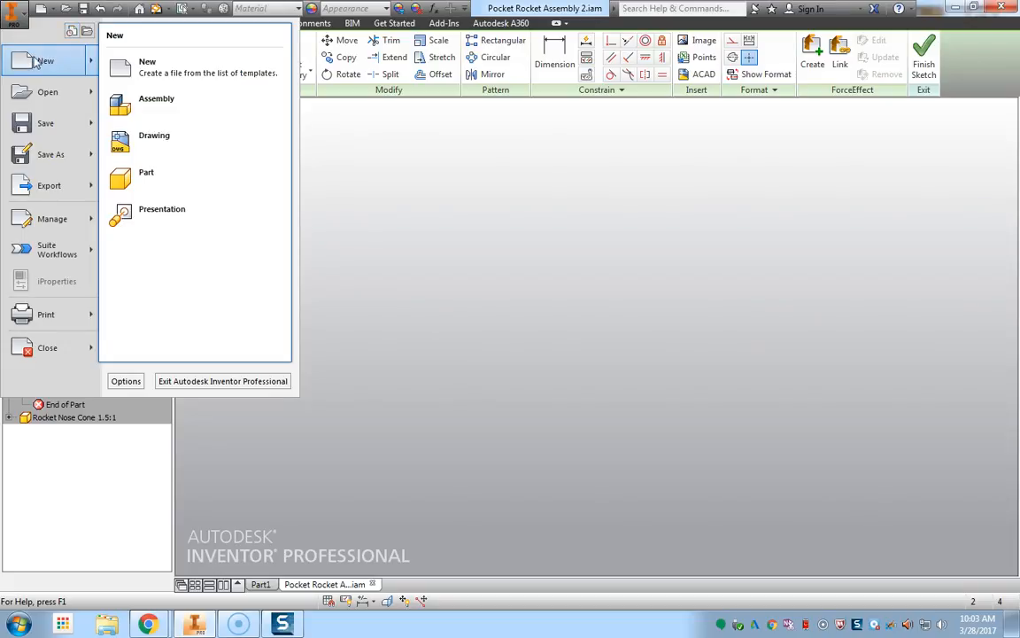
- Open Create New File, browse to the Metric folder, and pick Standard (mm).ipt
click(147, 67)
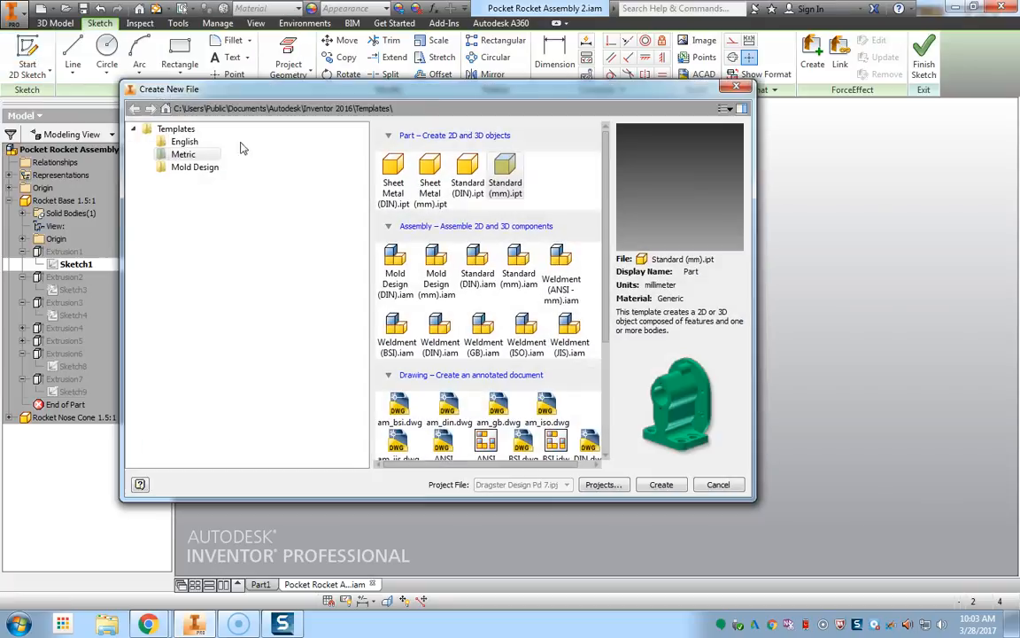
mouse_move(336, 179)
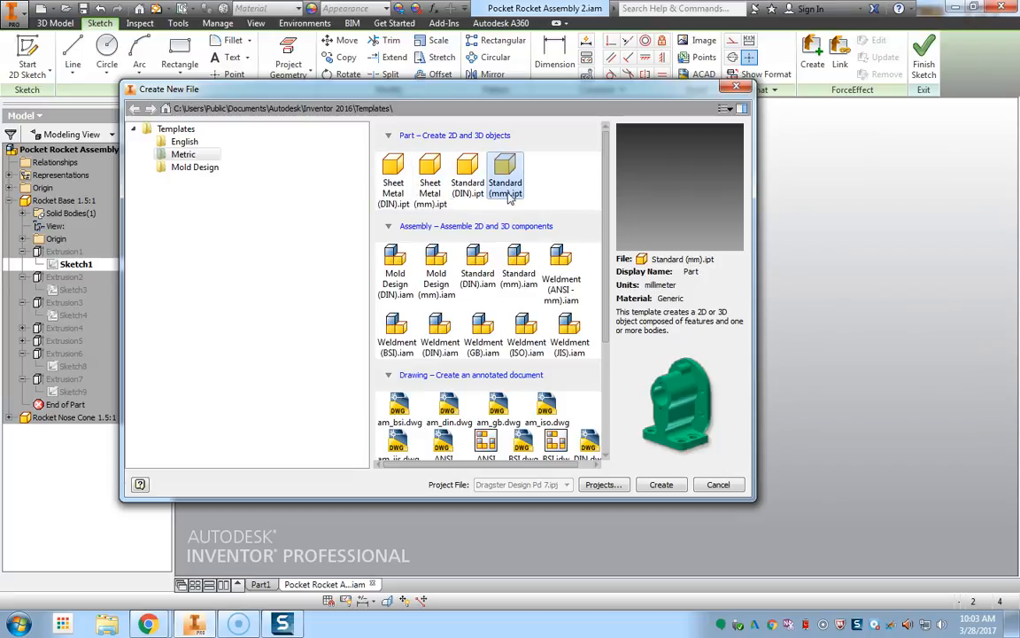
mouse_move(505, 177)
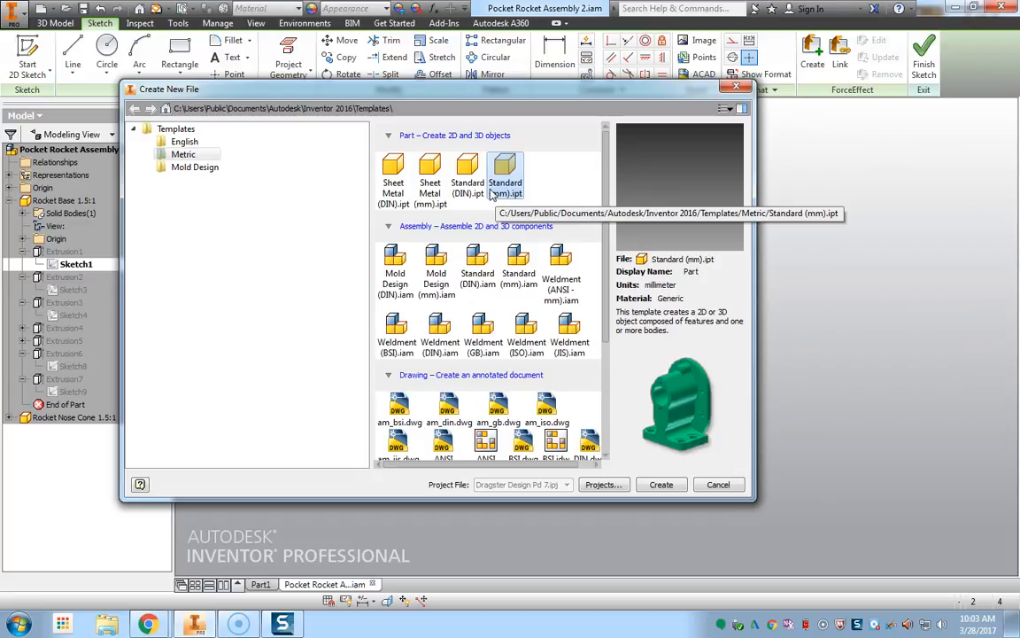
mouse_move(494, 189)
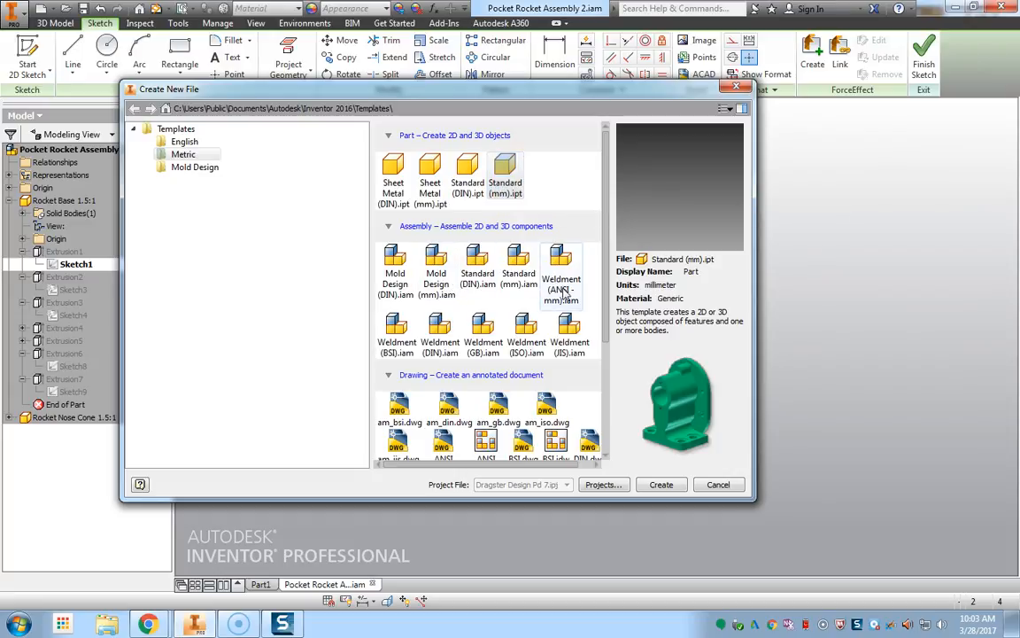
mouse_move(505, 168)
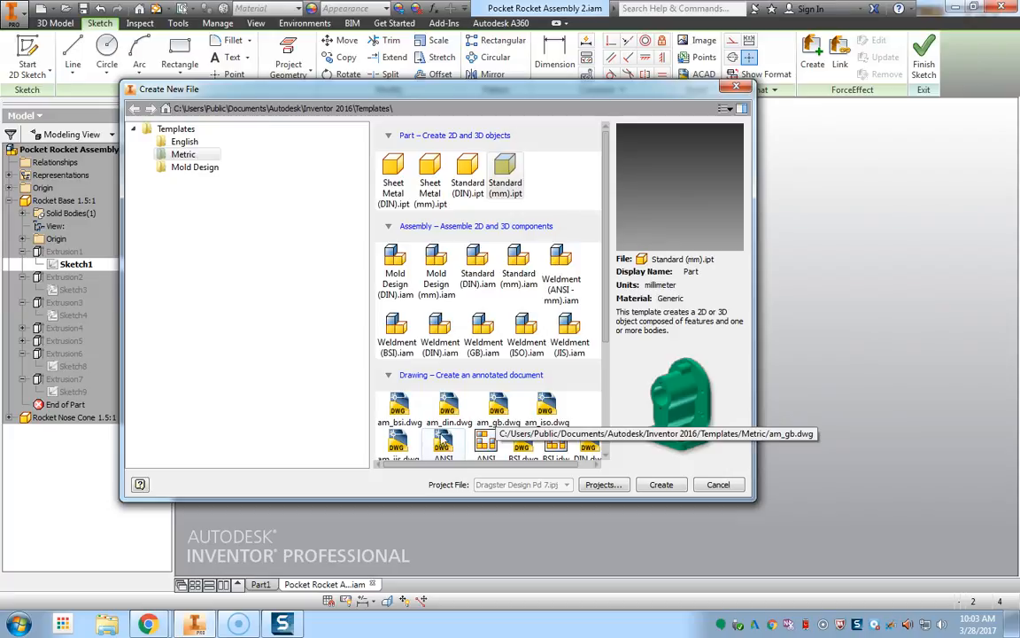
mouse_move(447, 434)
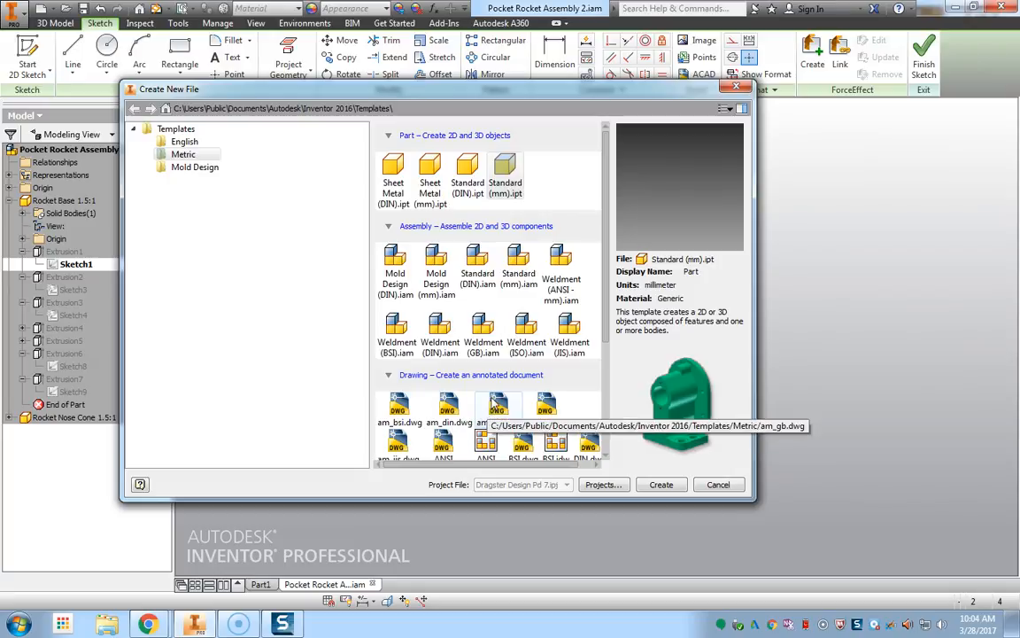
scroll(down, 3)
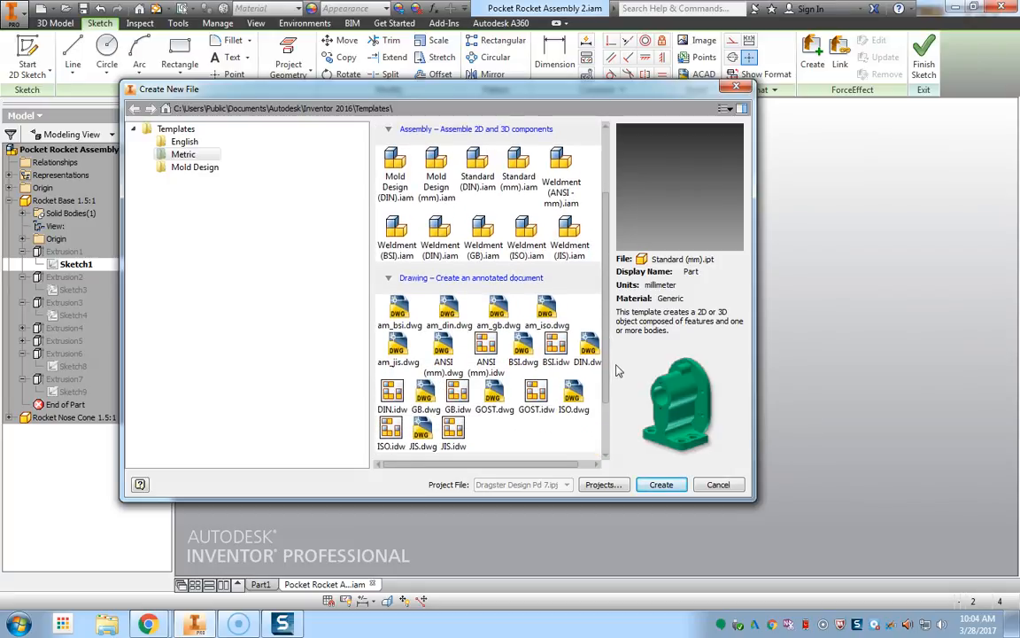
scroll(down, 3)
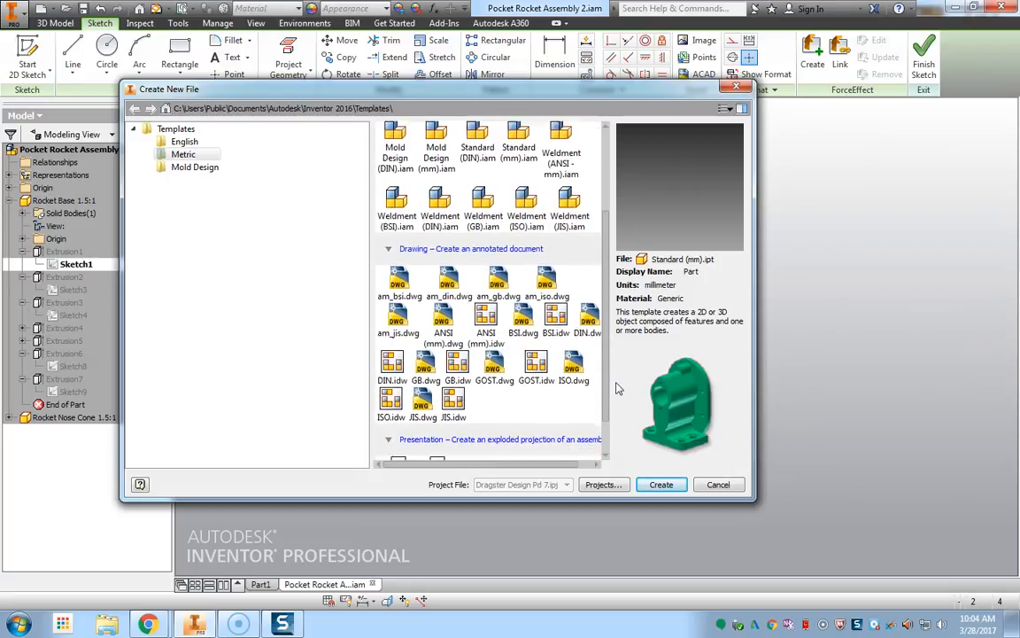
scroll(down, 3)
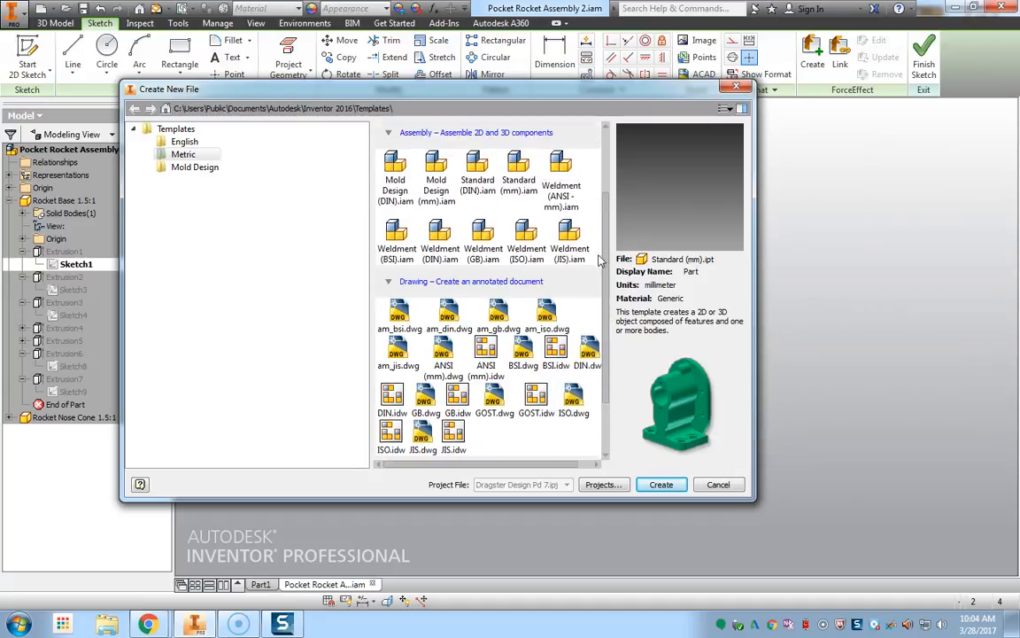
click(184, 154)
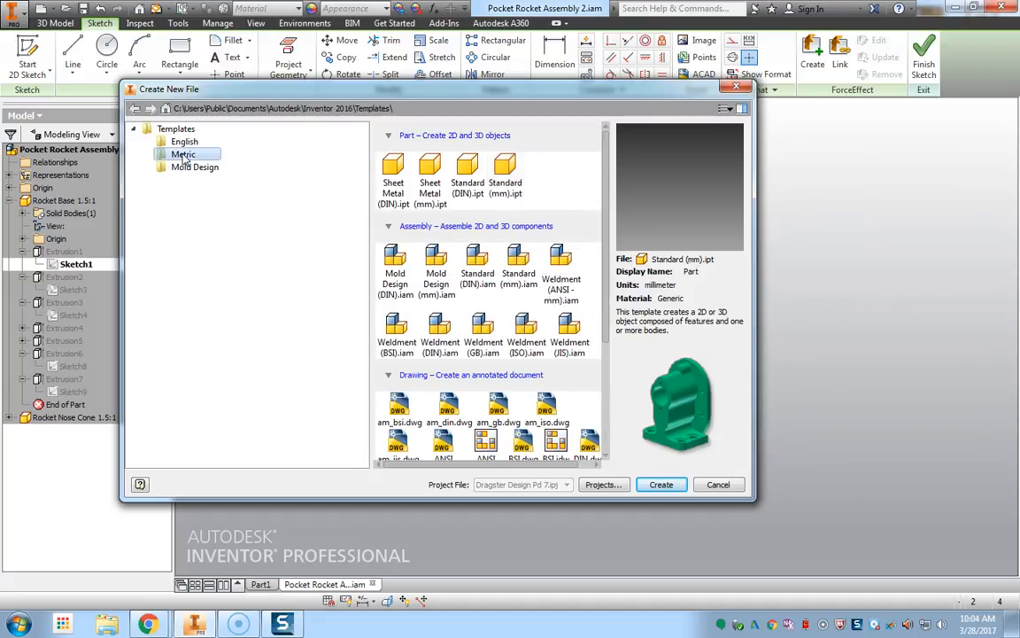
click(467, 172)
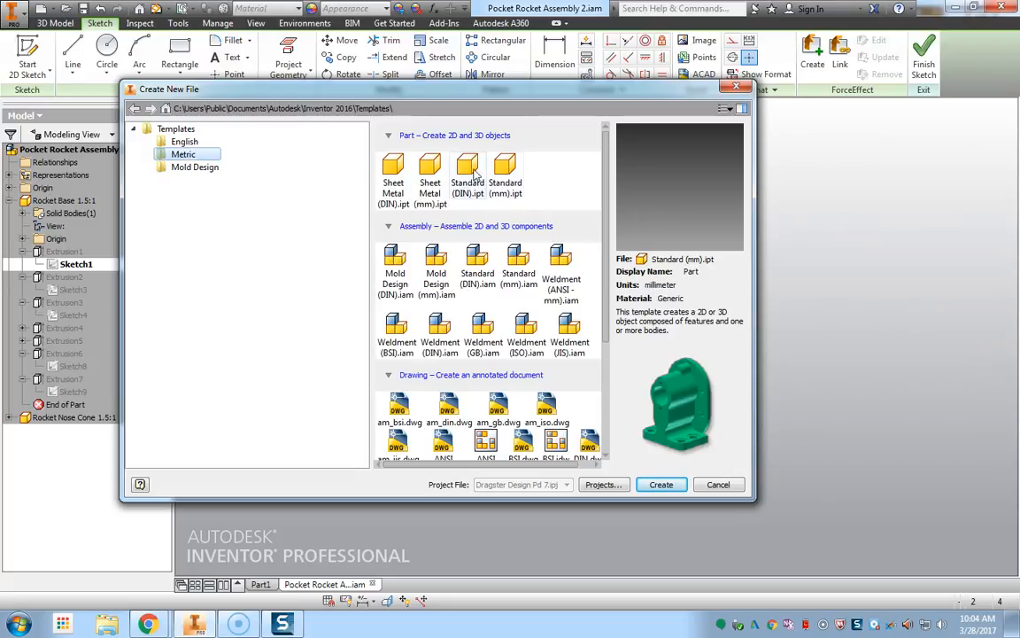
click(505, 173)
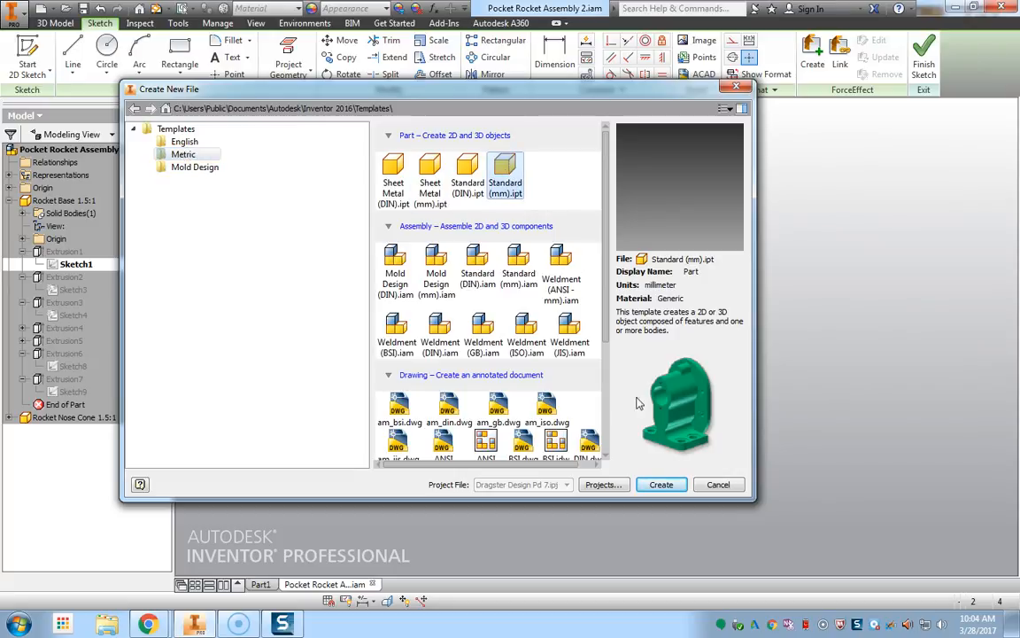
- Create Part2 from the metric template and select its Origin folder in the browser
click(661, 485)
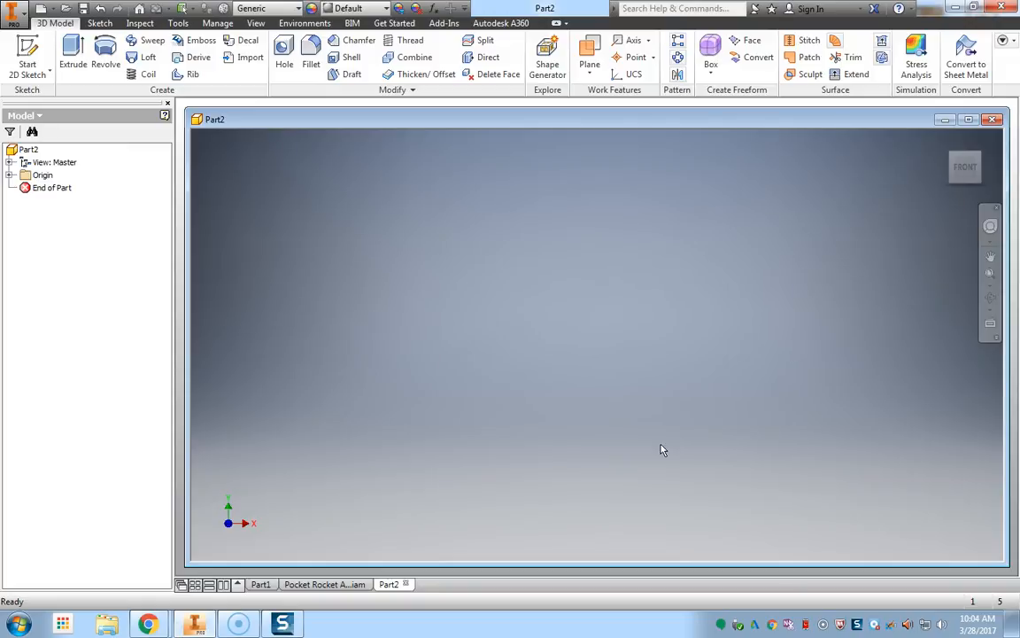
mouse_move(395, 336)
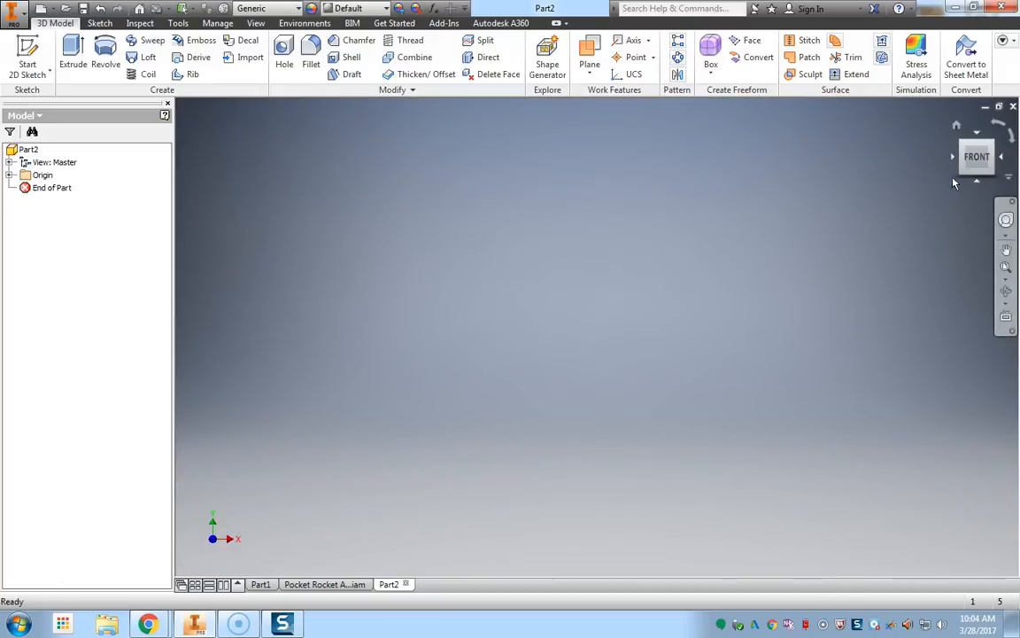
mouse_move(966, 173)
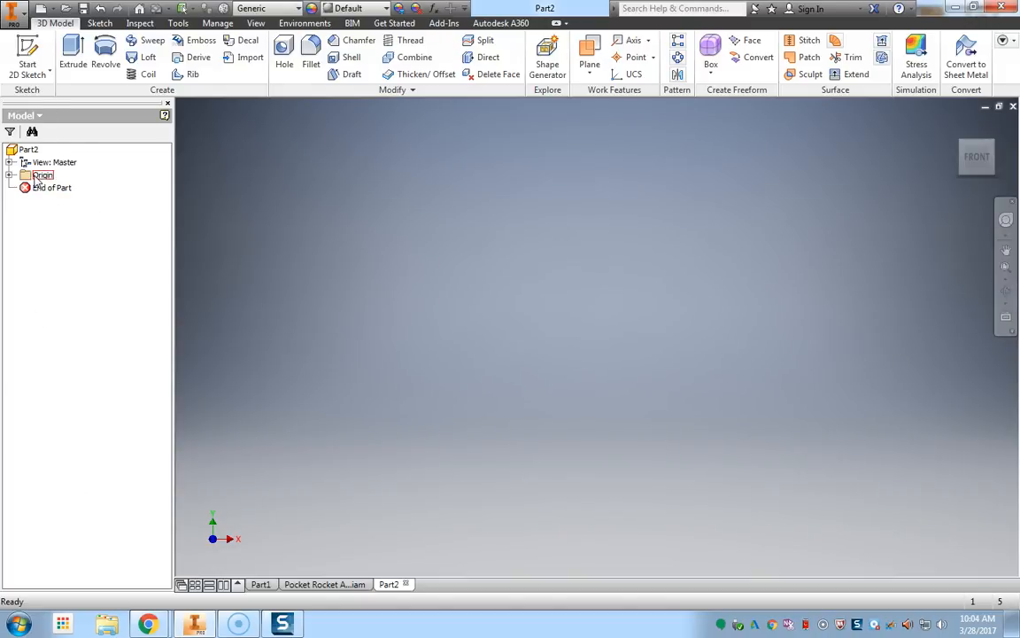
click(51, 187)
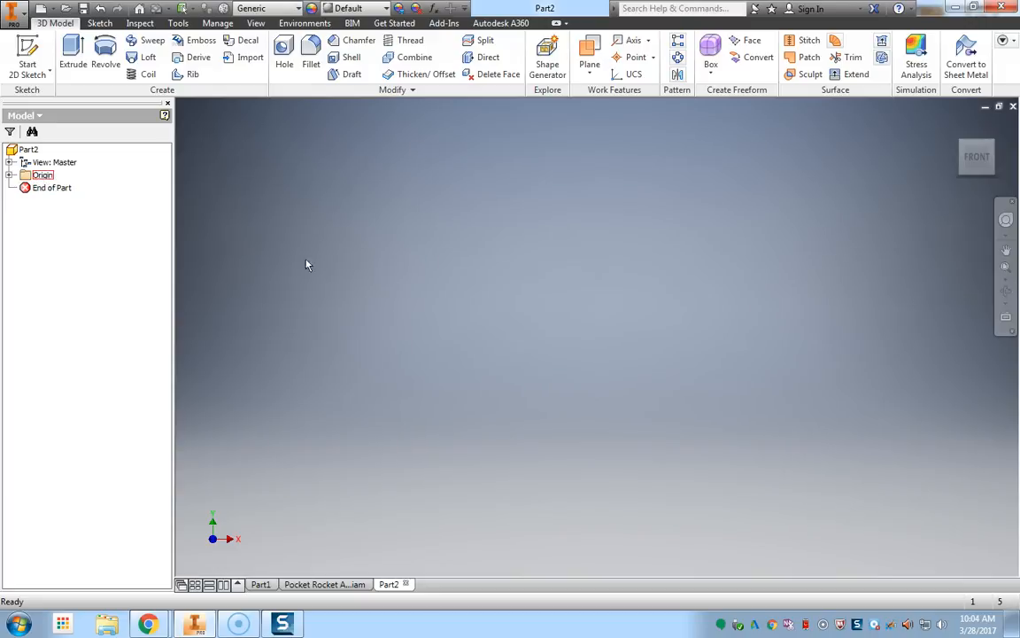
mouse_move(498, 288)
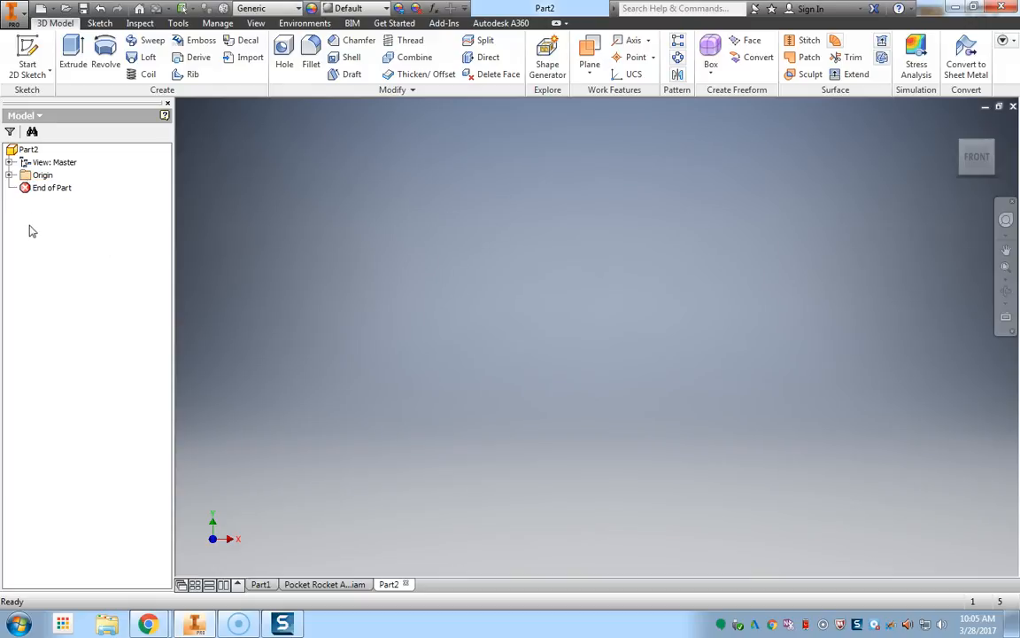
- Activate Pocket Rocket Assembly 2 and highlight the Rocket Base component in the browser
click(325, 584)
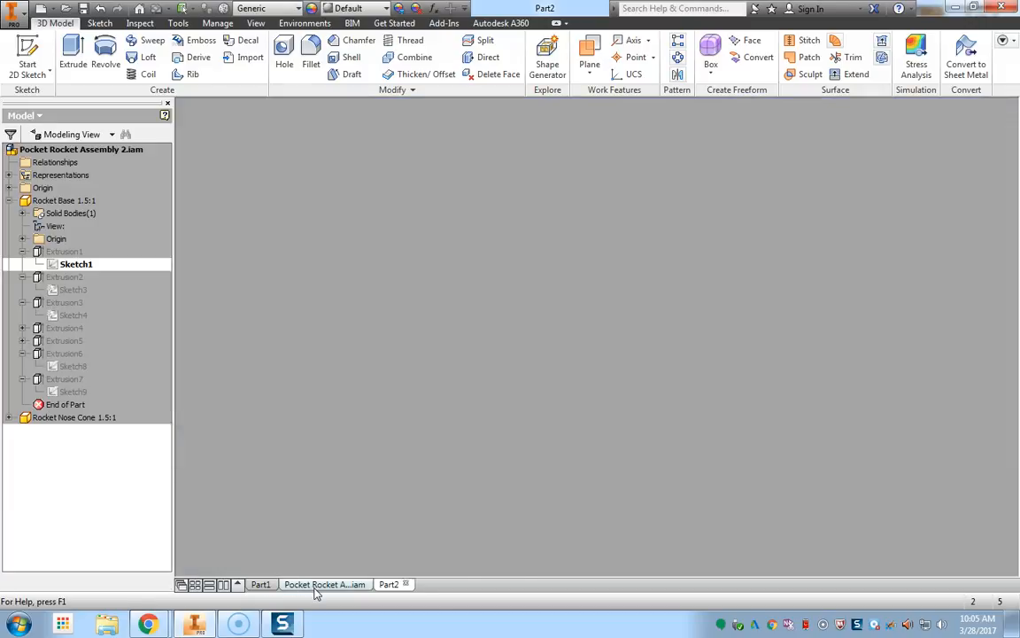
click(325, 583)
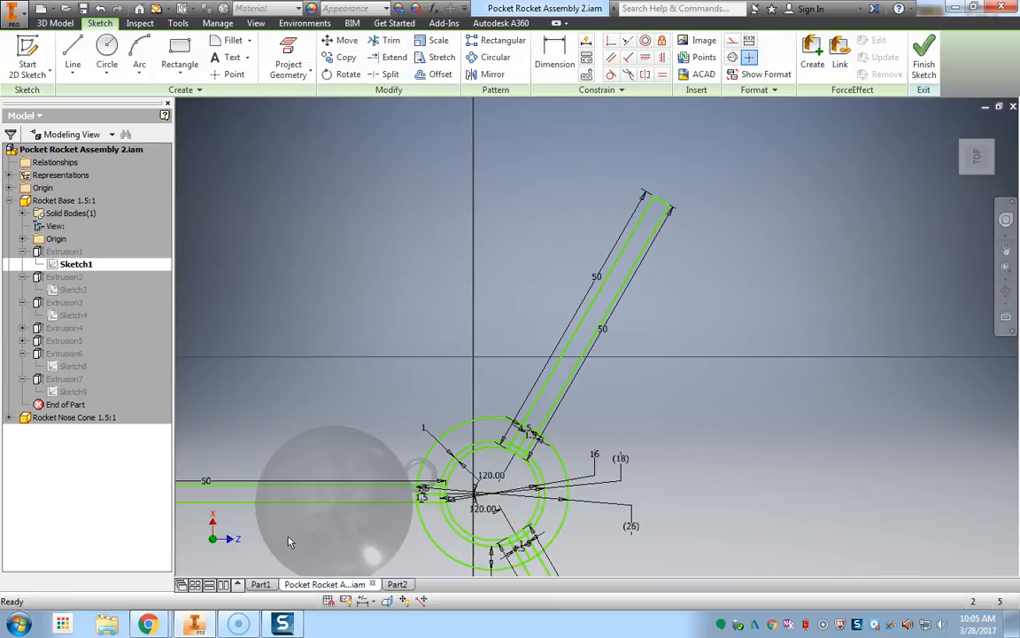
mouse_move(381, 382)
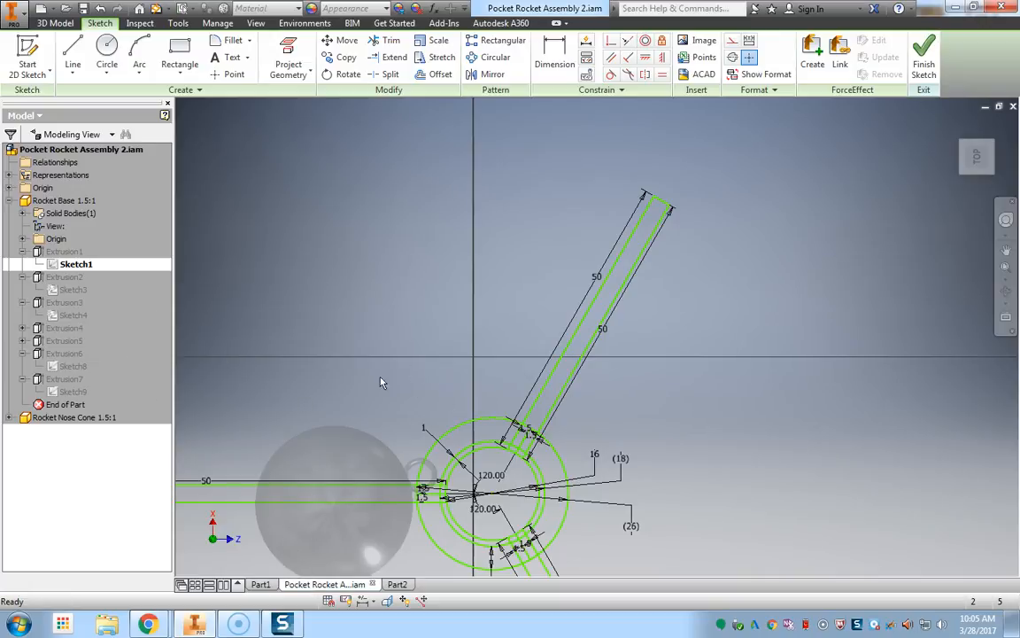
mouse_move(434, 469)
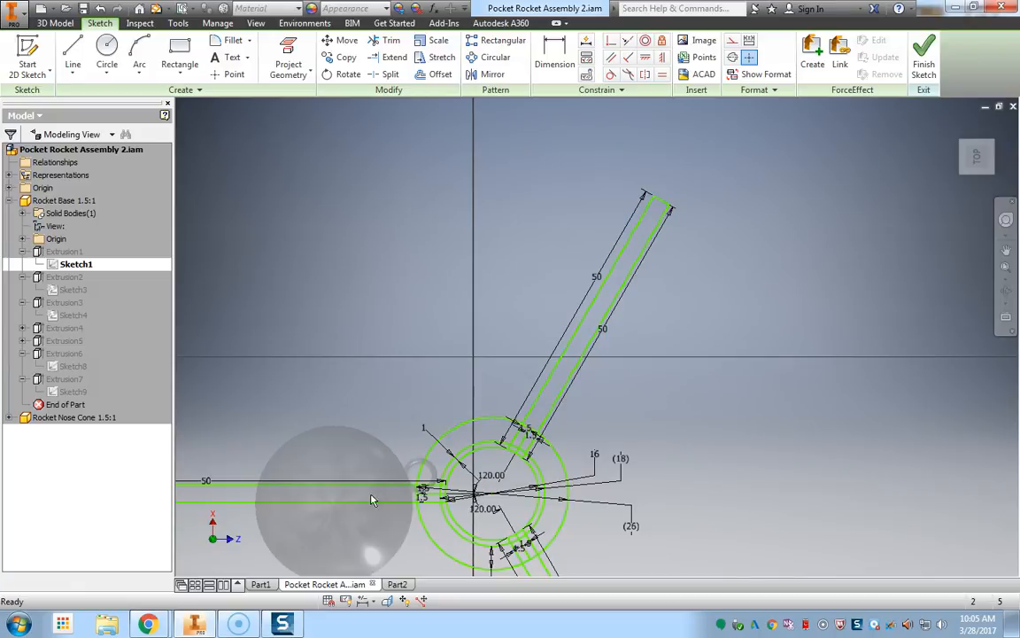
mouse_move(306, 498)
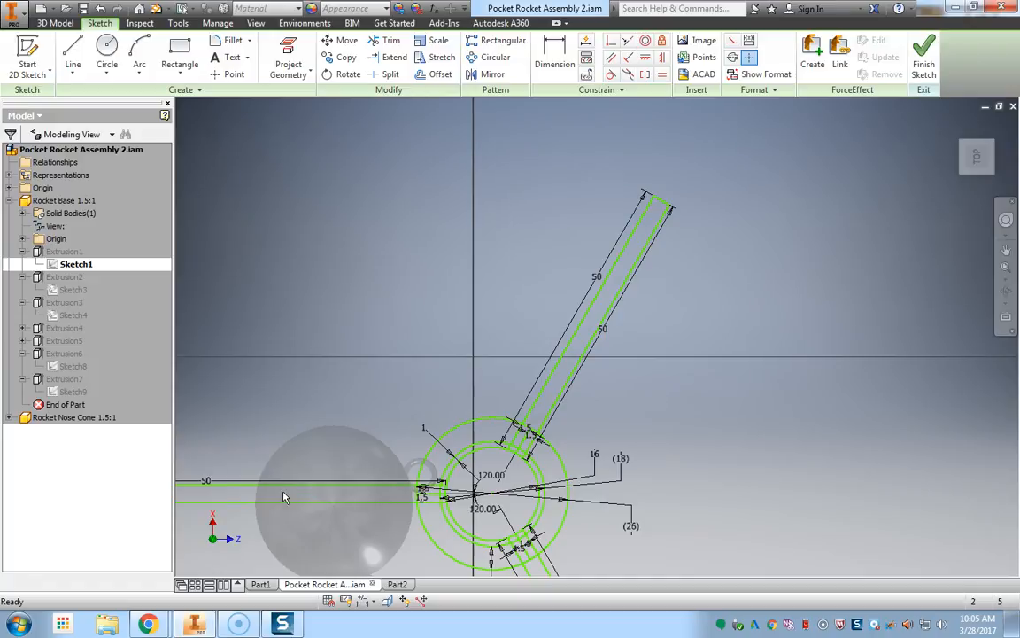
click(64, 201)
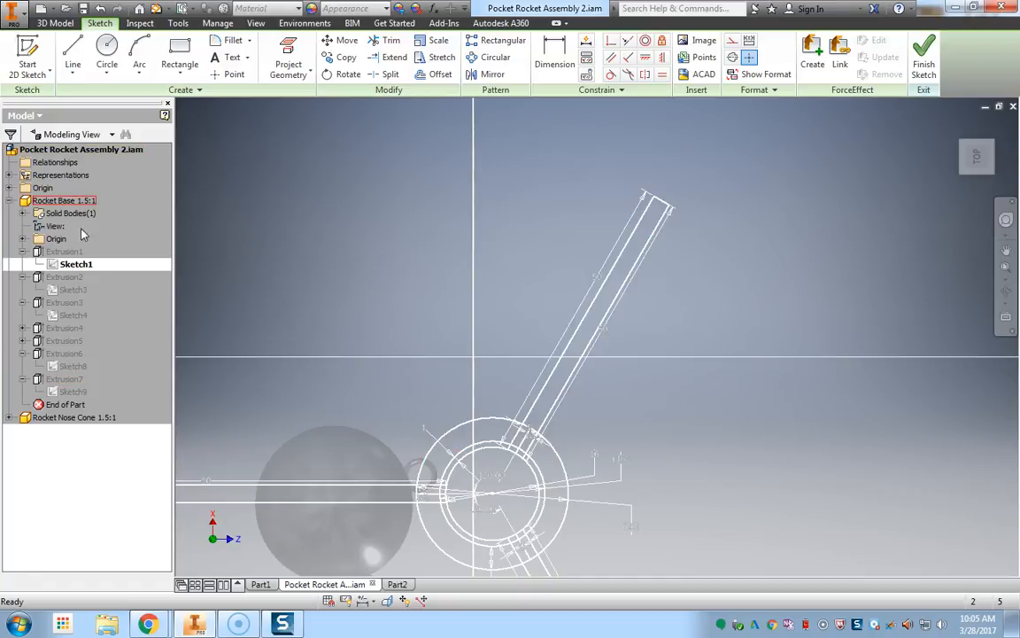
click(75, 264)
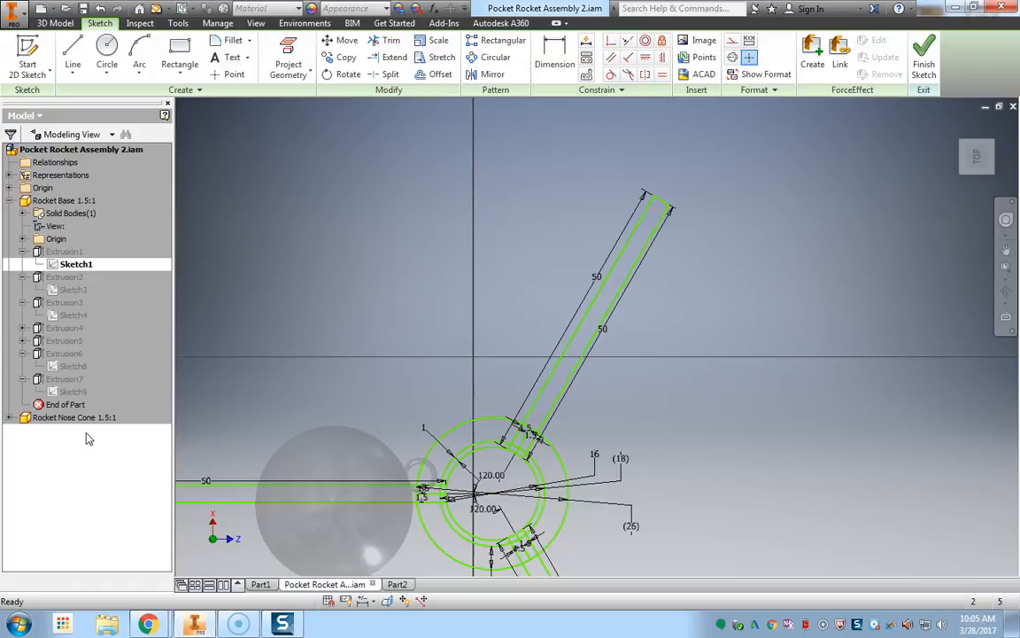
click(64, 379)
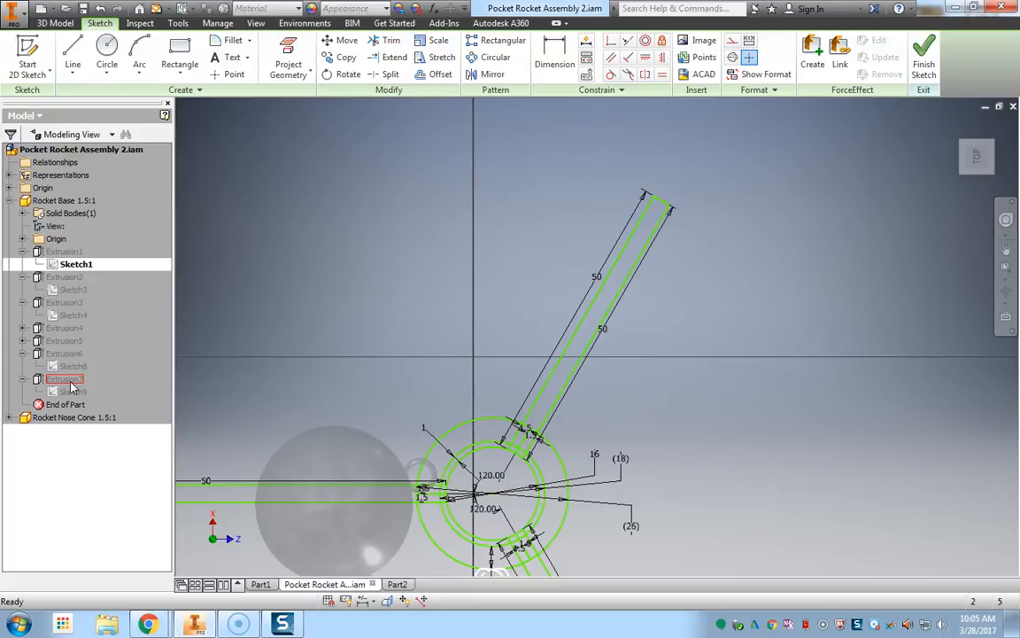
- Make the Part2 document active again
click(388, 583)
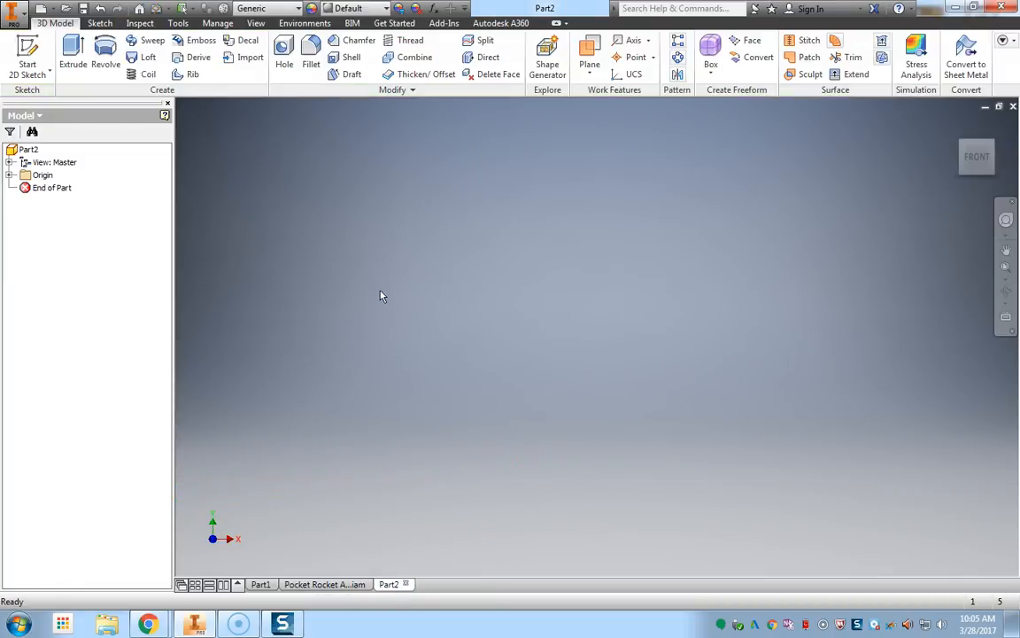
mouse_move(235, 545)
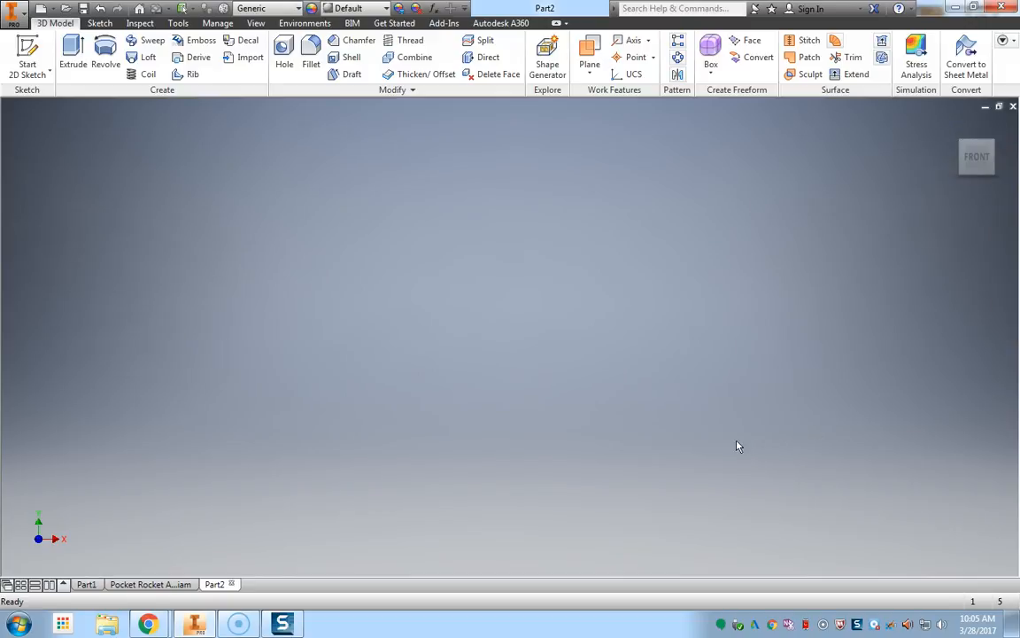
mouse_move(318, 387)
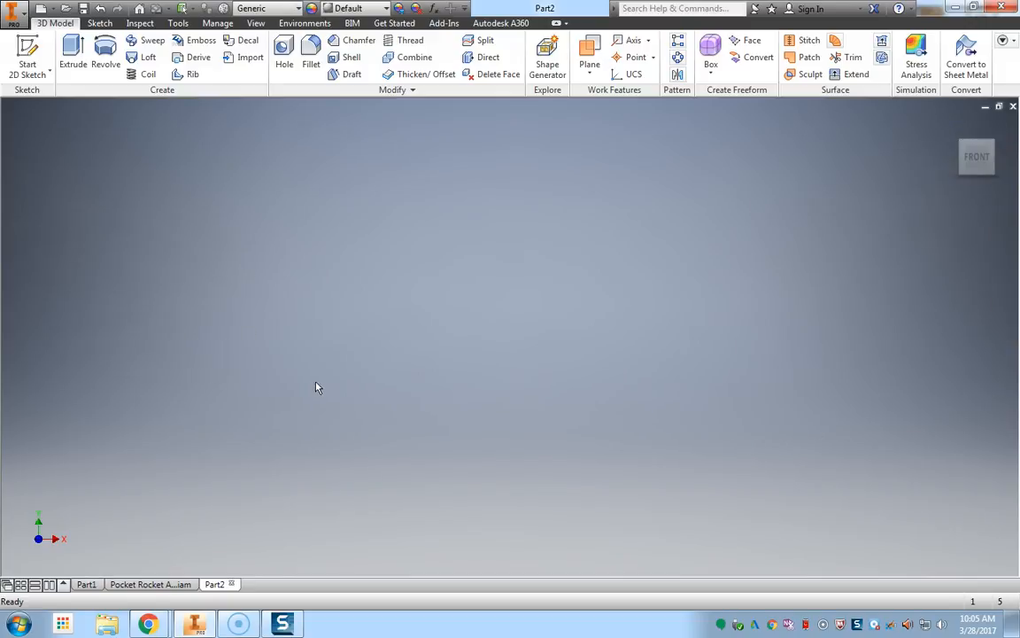
mouse_move(256, 23)
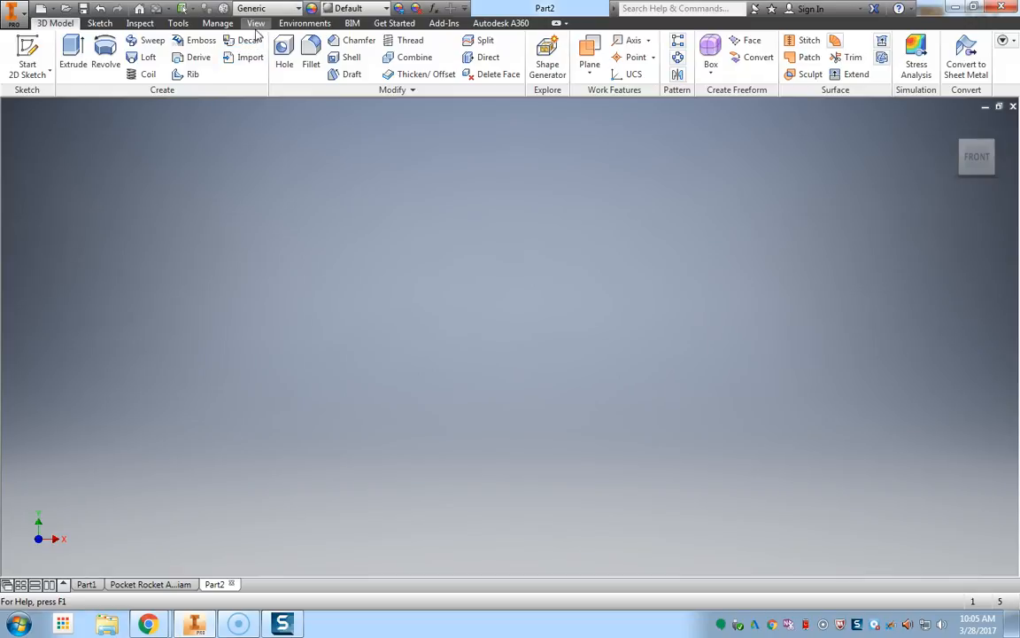
- Re-enable Navigation Bar and Browser under View > User Interface
click(256, 22)
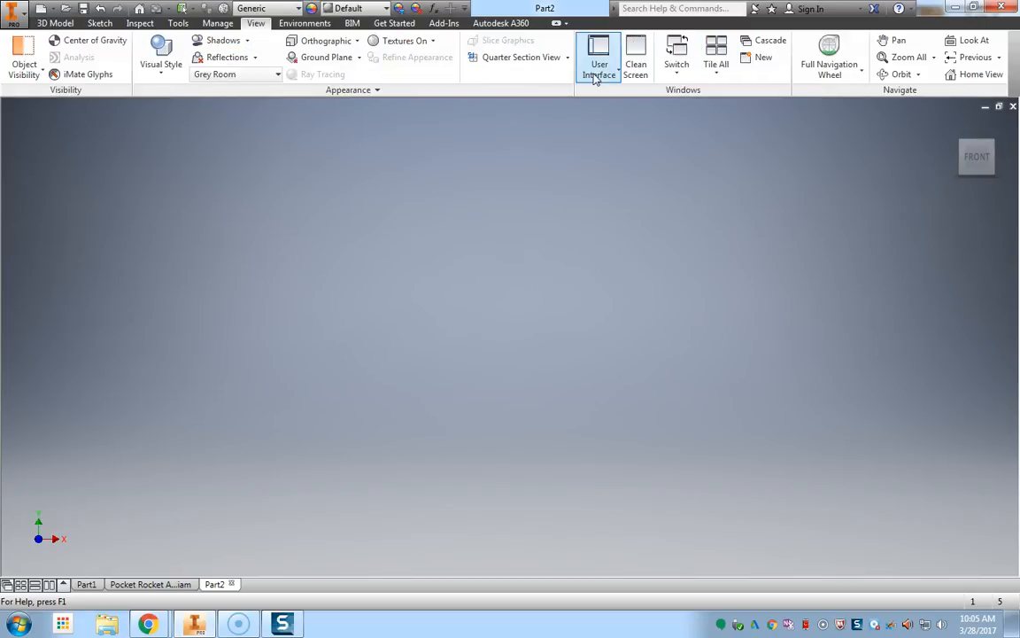
click(599, 57)
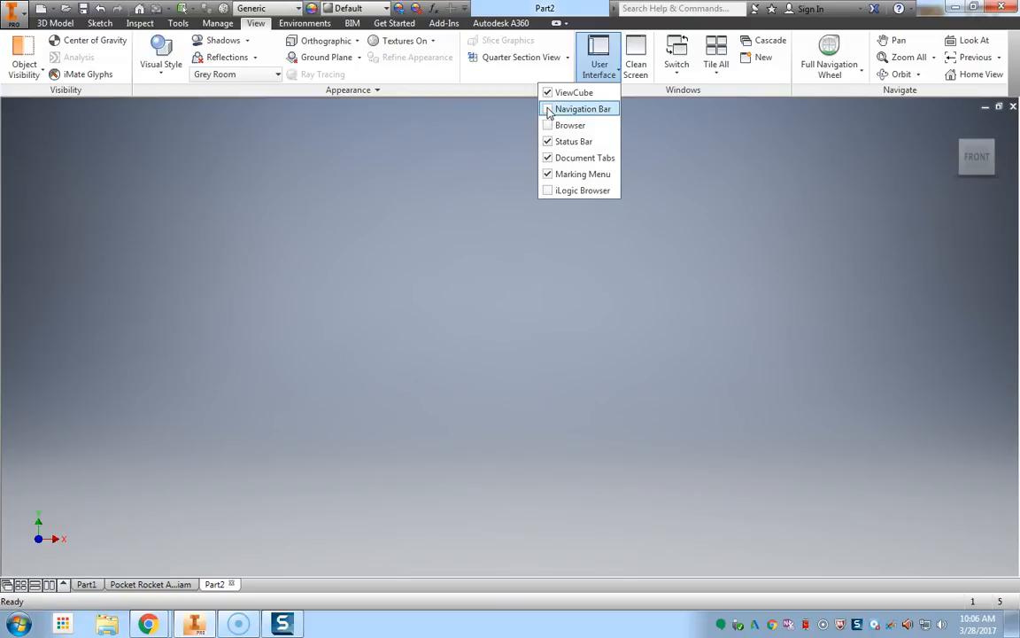
click(548, 108)
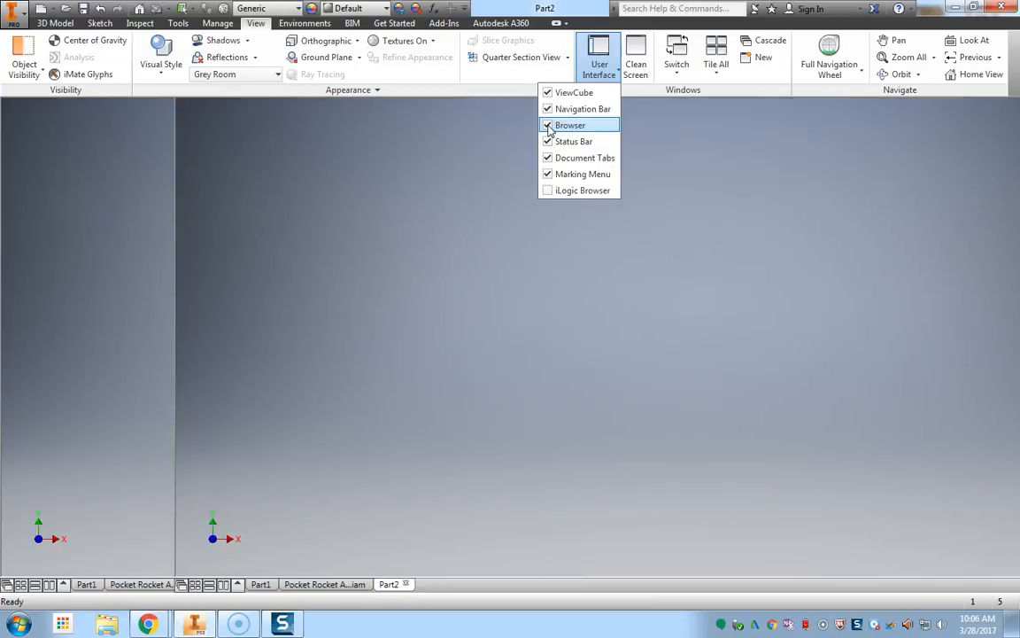
click(570, 125)
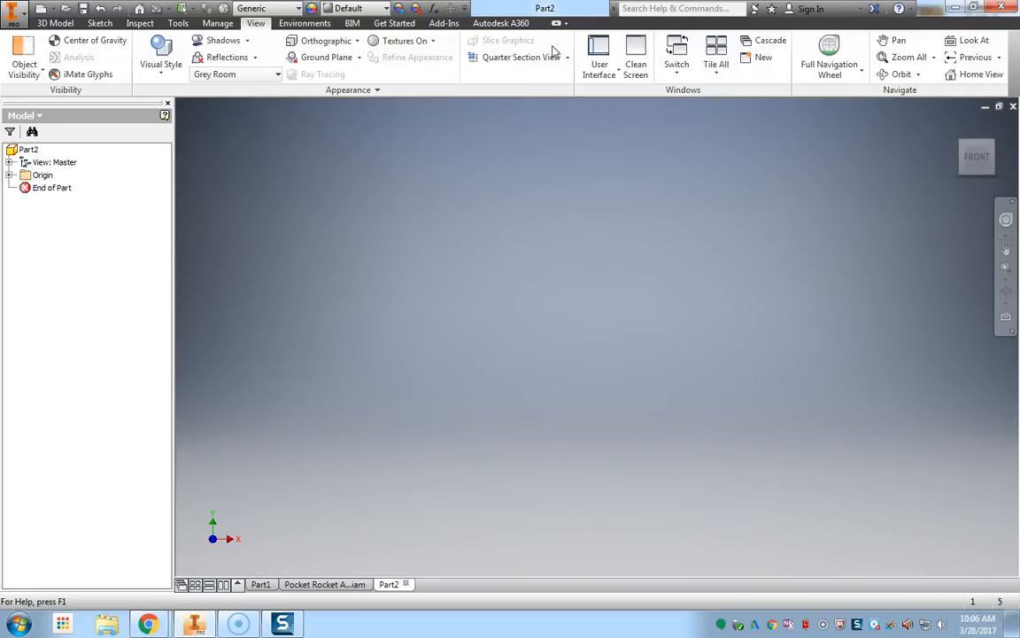
mouse_move(557, 24)
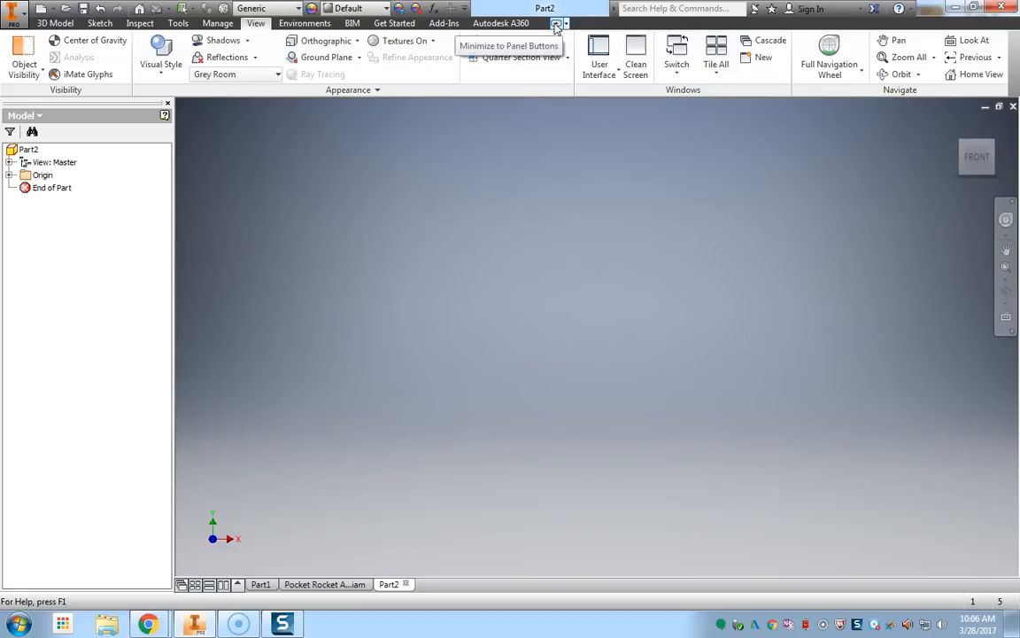
click(556, 24)
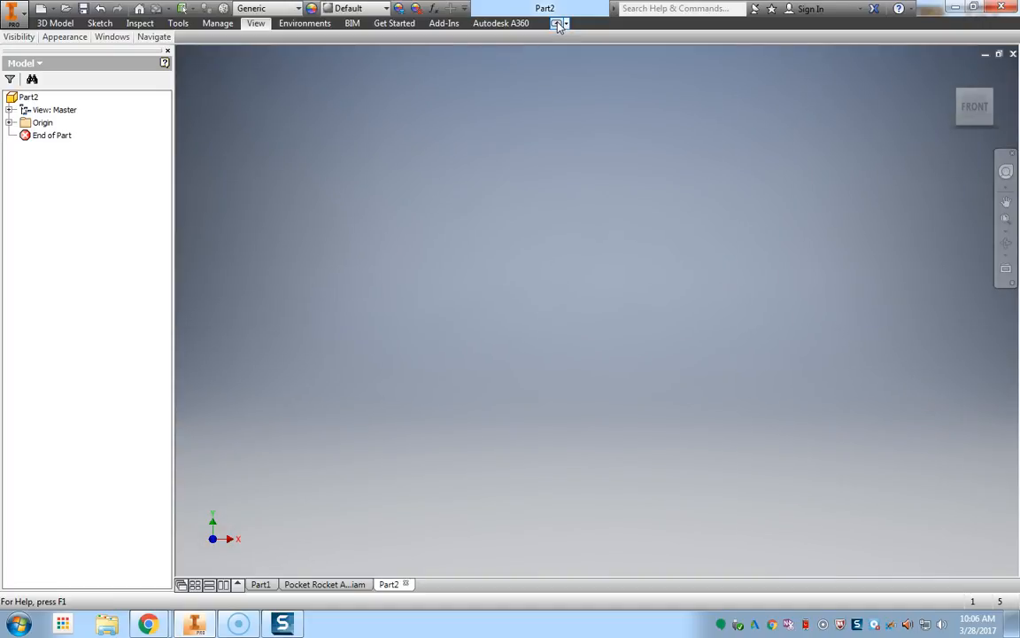
click(256, 23)
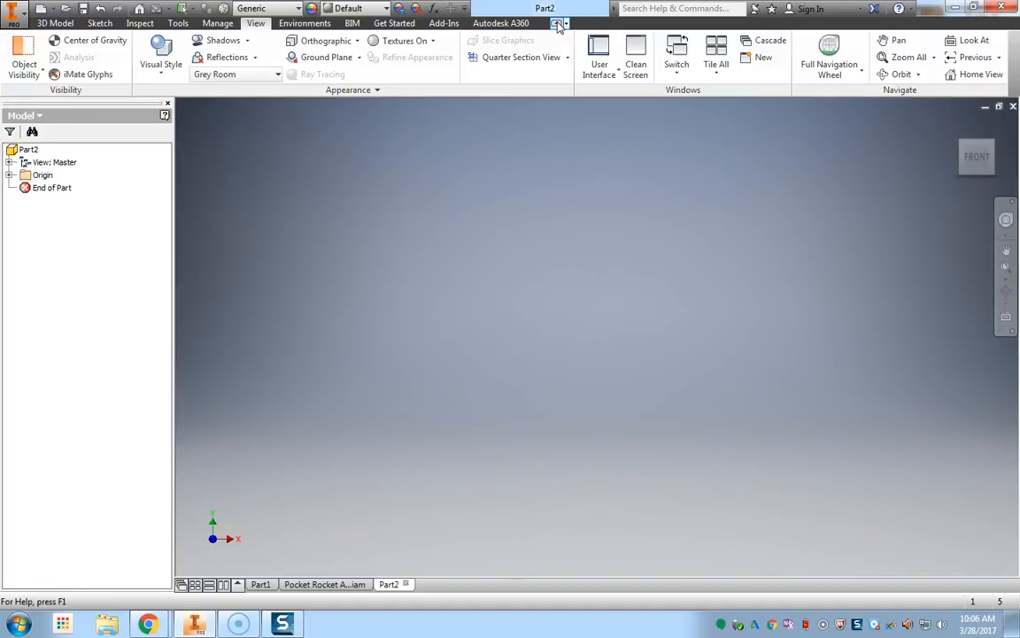
mouse_move(558, 24)
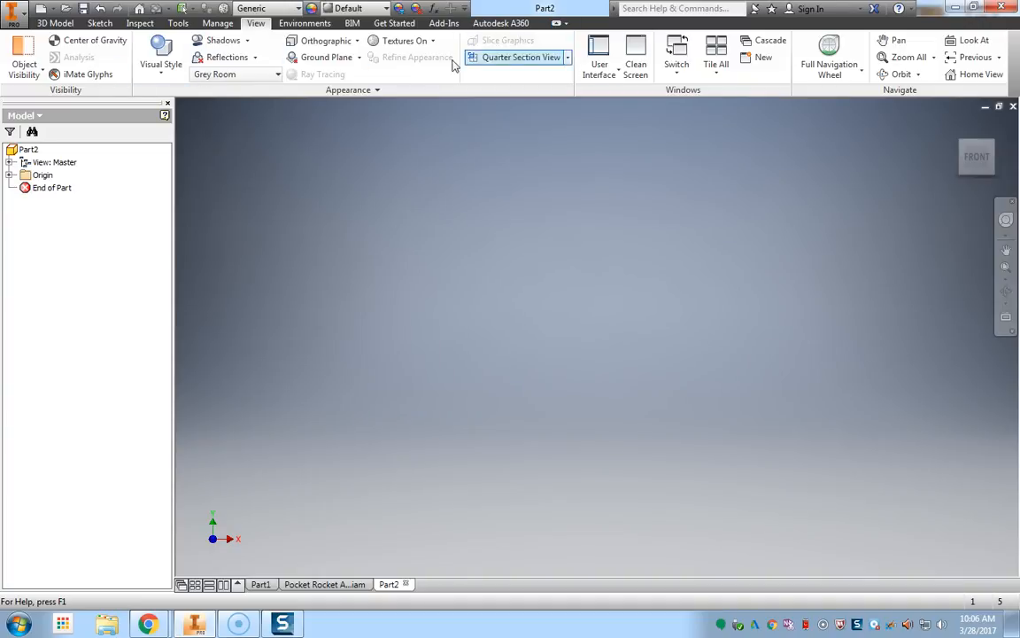
click(521, 57)
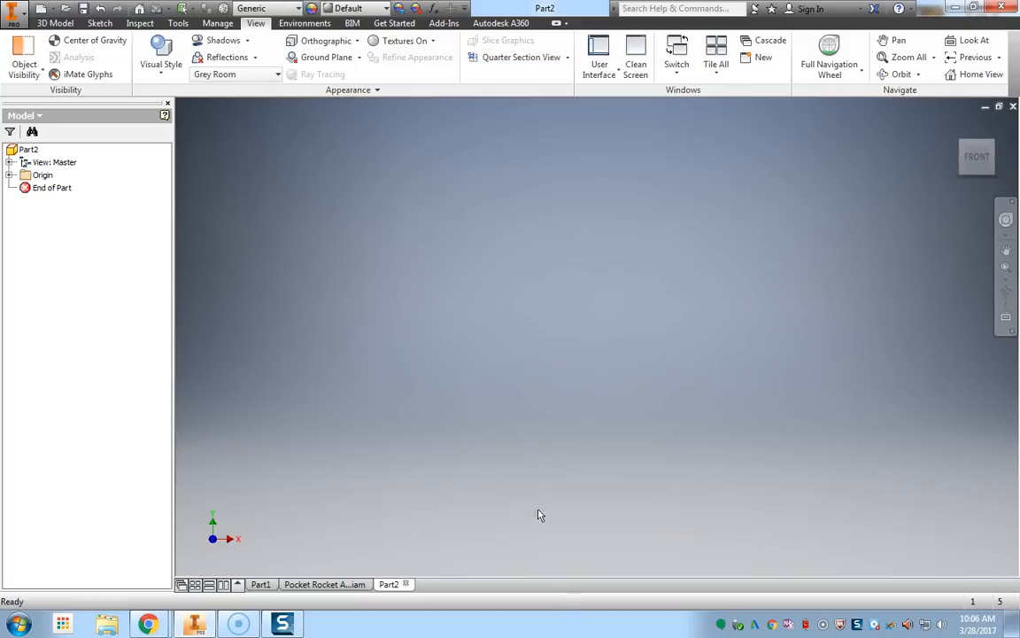
mouse_move(435, 391)
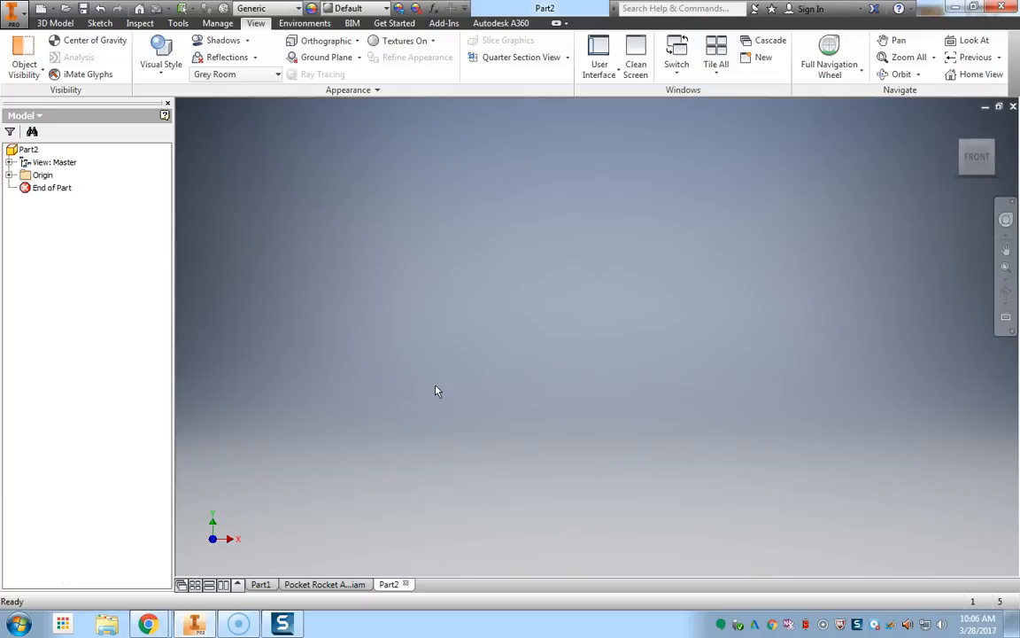
mouse_move(303, 261)
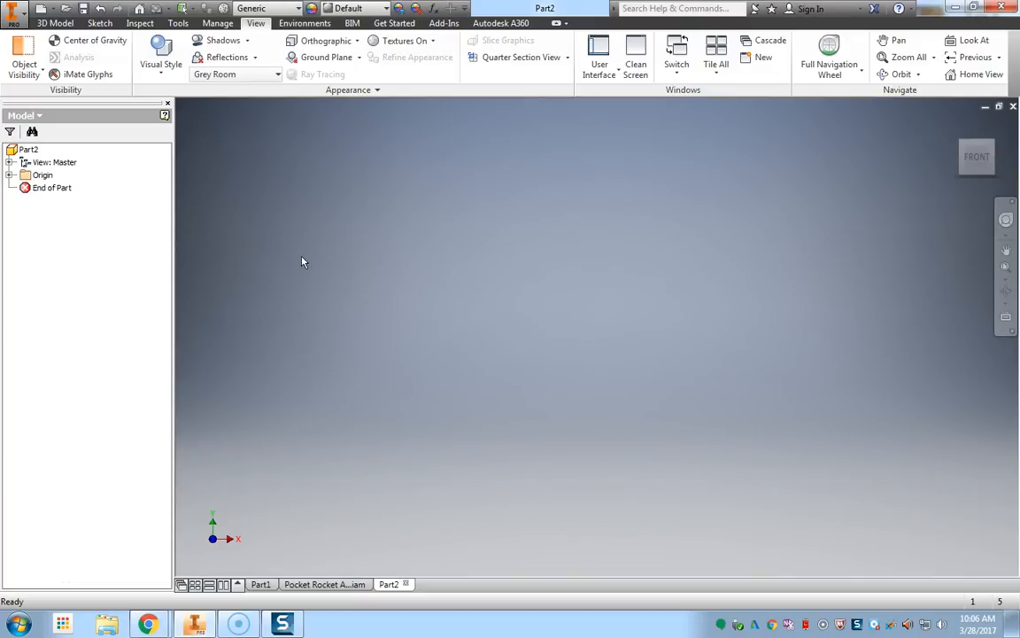
mouse_move(346, 525)
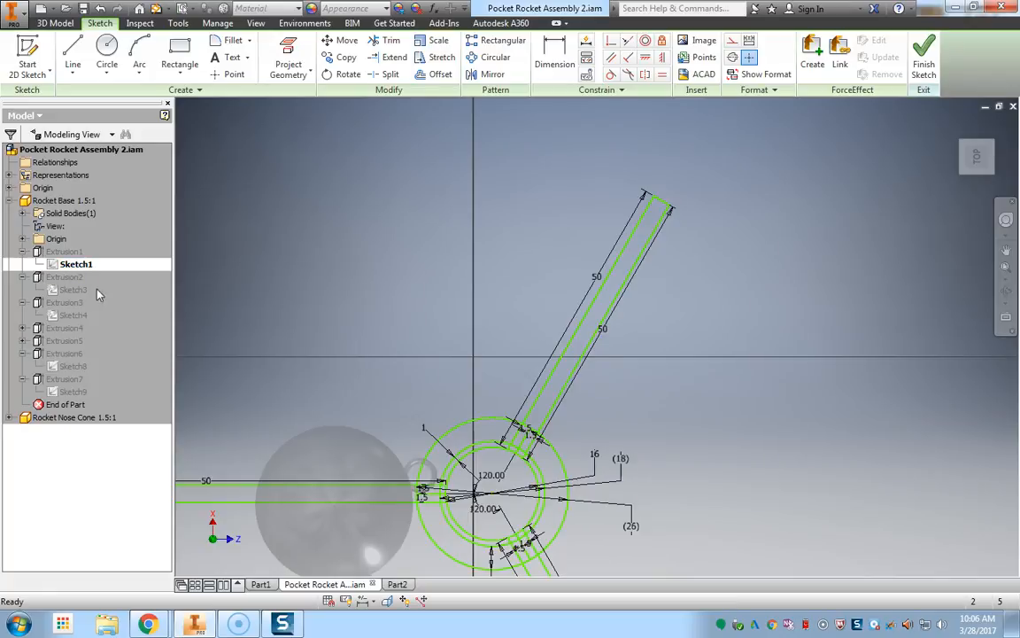
click(65, 277)
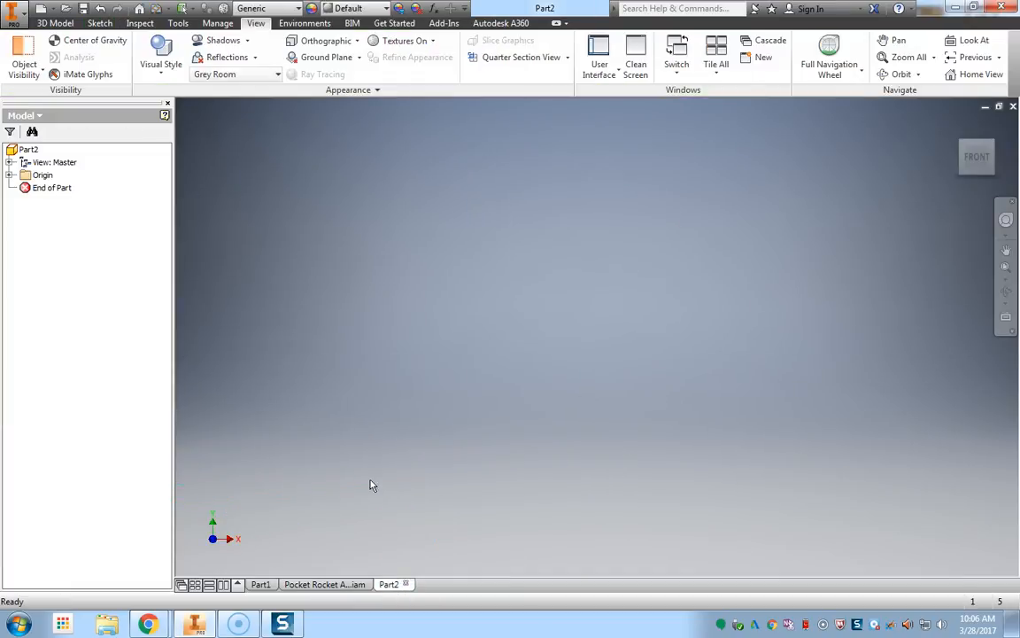
mouse_move(346, 379)
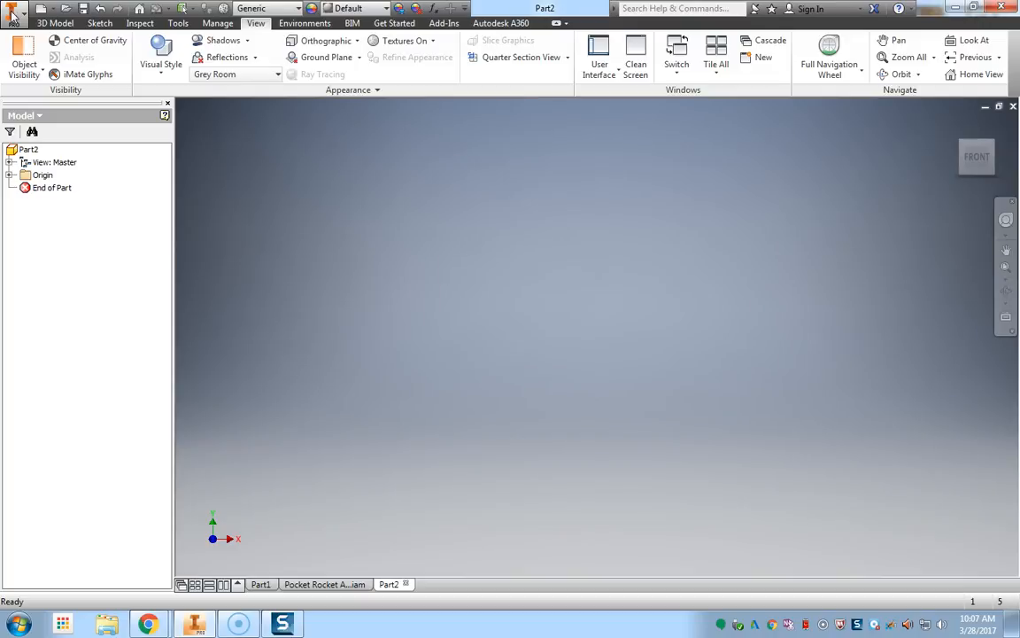
- Enable Grid lines on the Sketch tab of Application Options, apply, and close
click(14, 9)
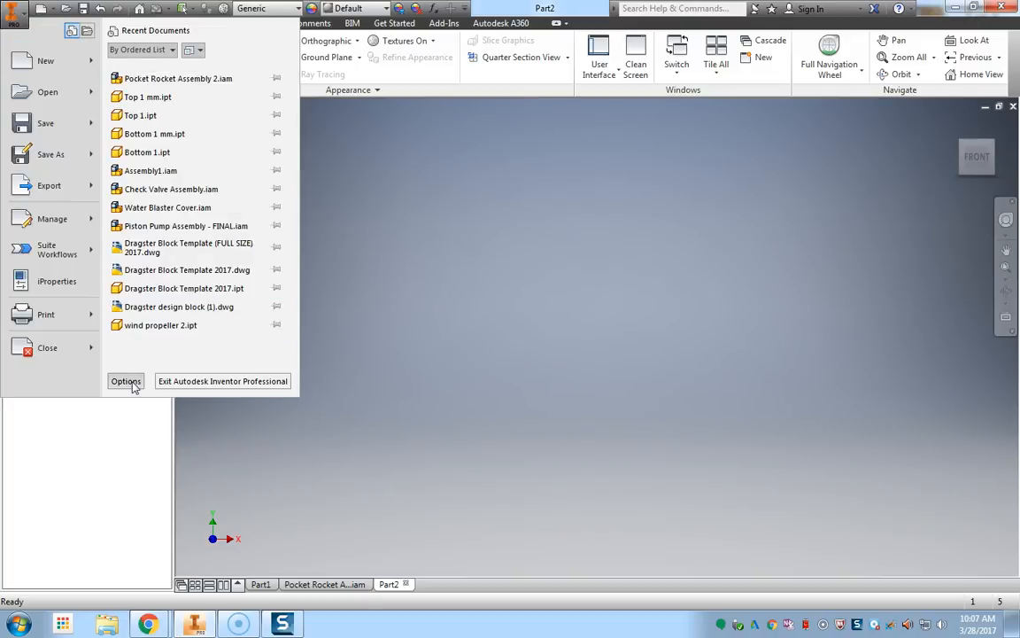
click(125, 381)
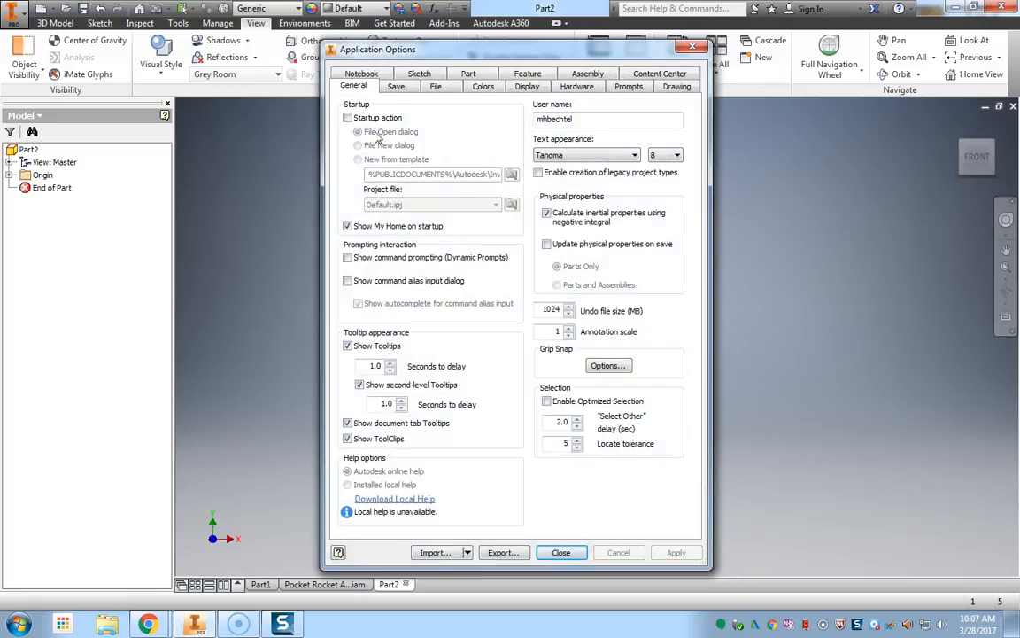
click(419, 73)
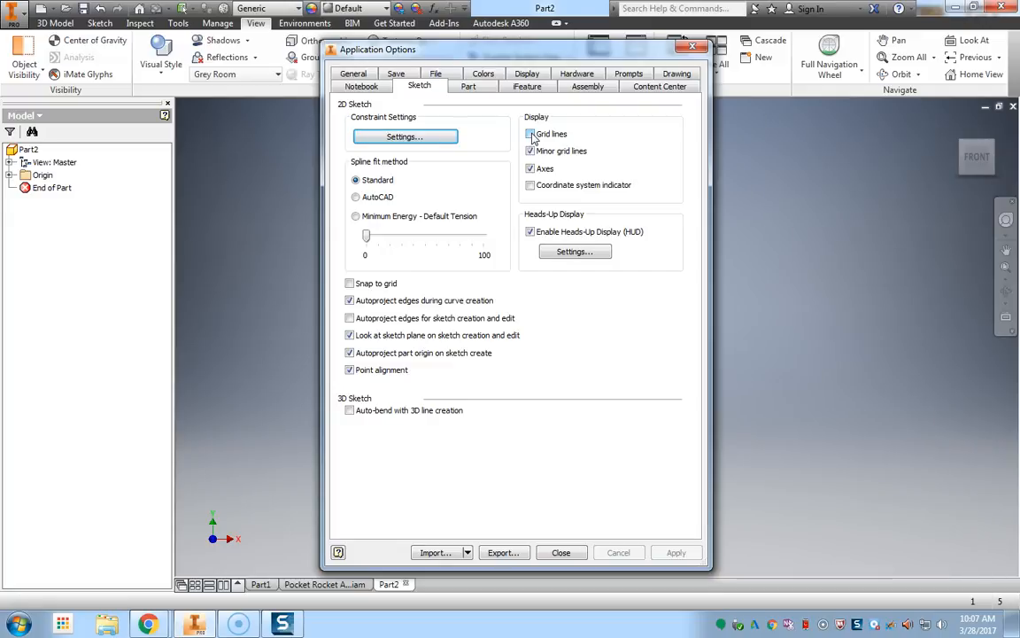
click(531, 134)
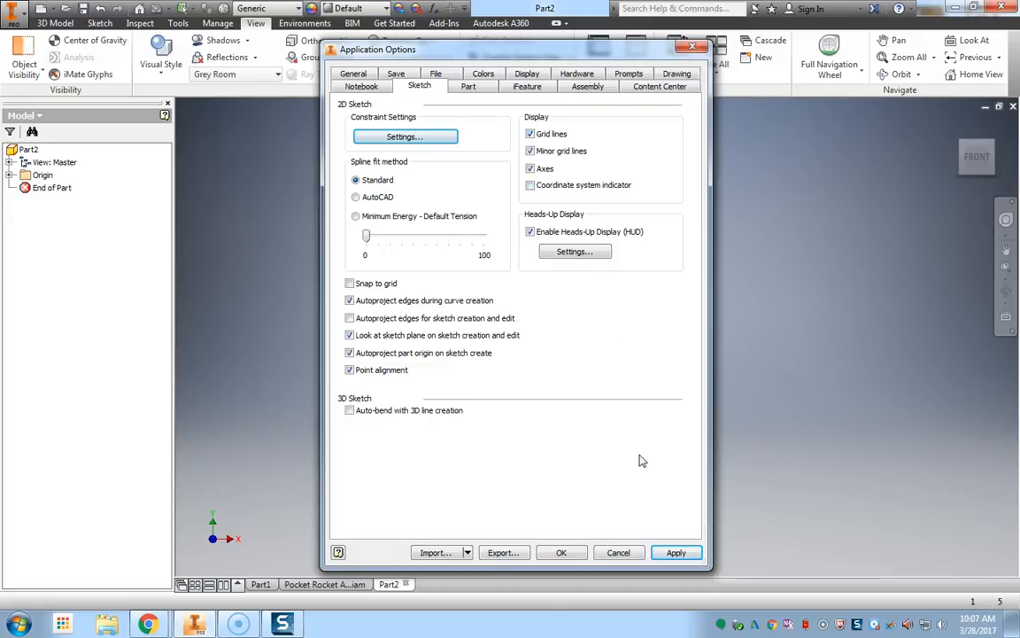
click(676, 551)
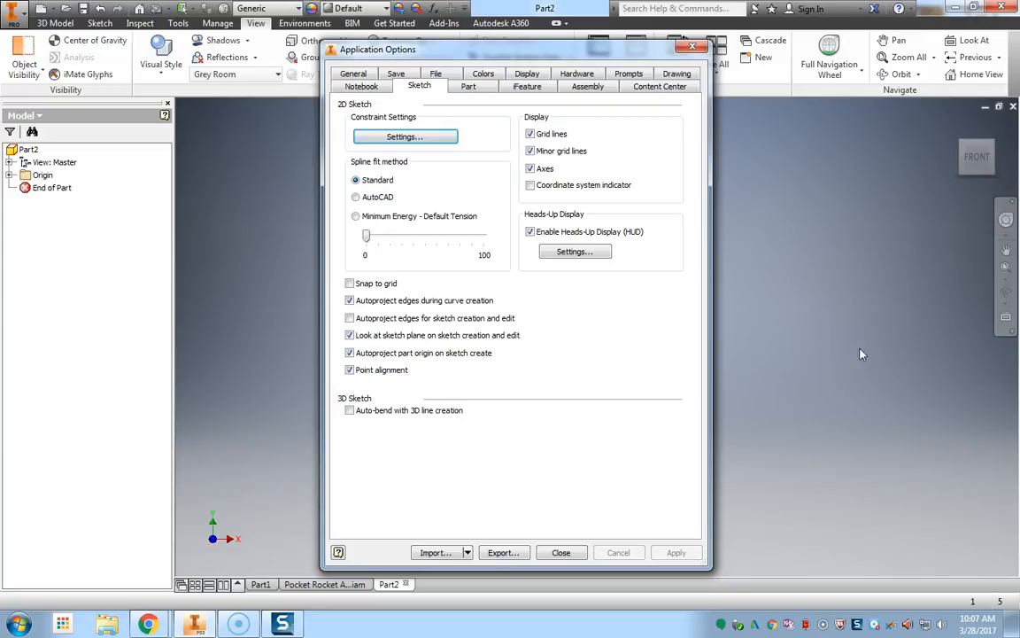
click(560, 552)
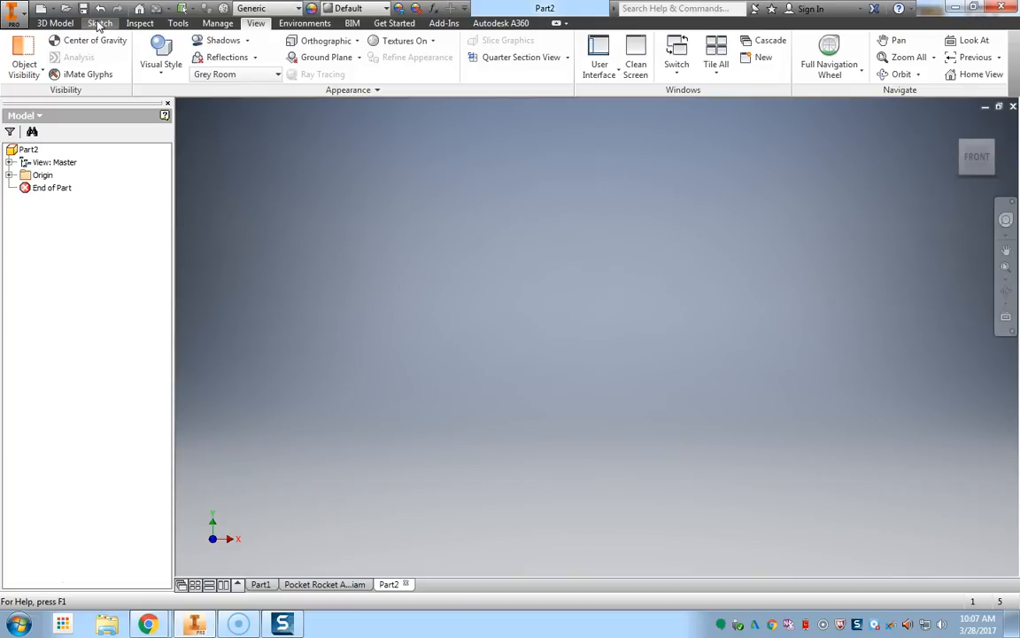
- Run Start 2D Sketch from the Sketch tab to display Part2's origin planes
click(100, 23)
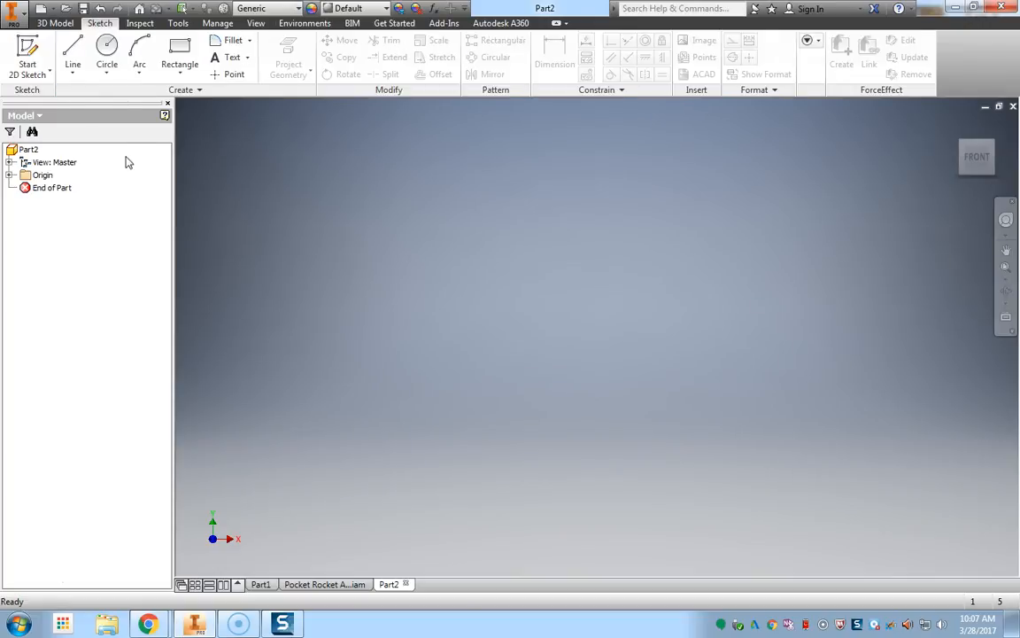
mouse_move(27, 49)
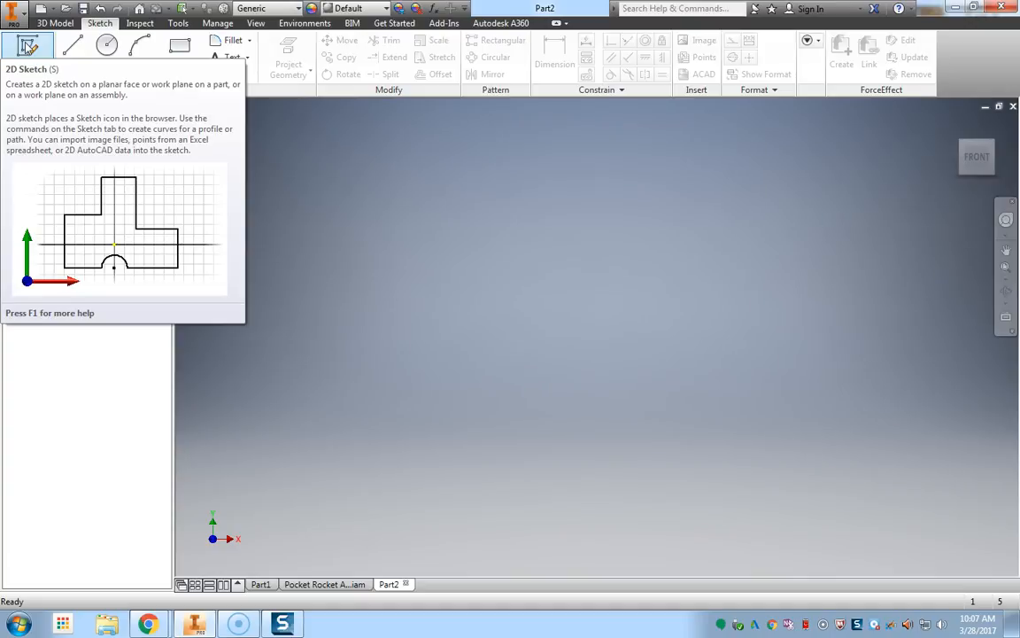
click(27, 47)
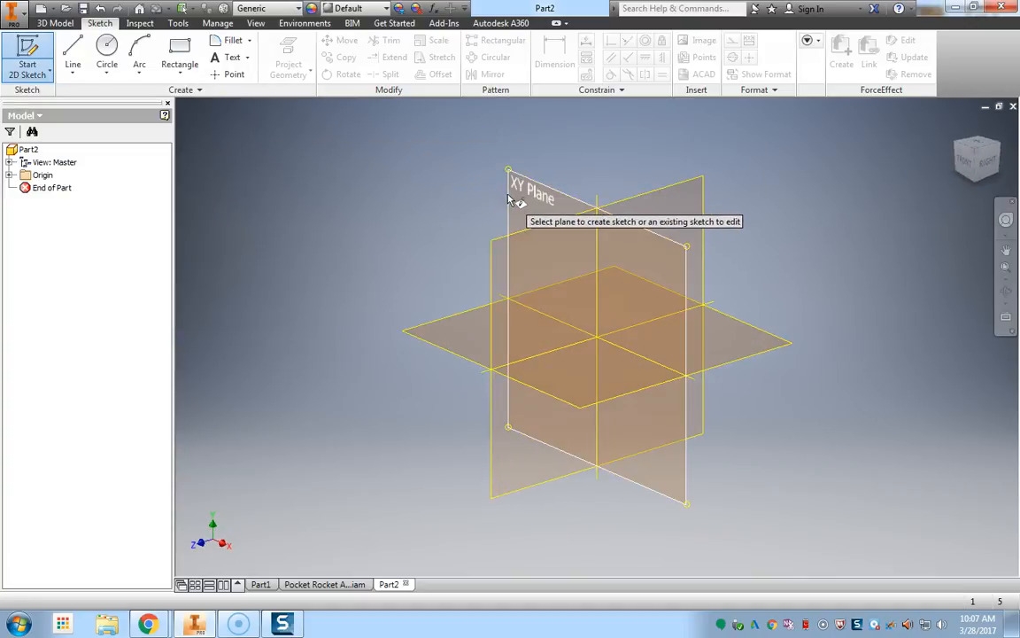
mouse_move(329, 241)
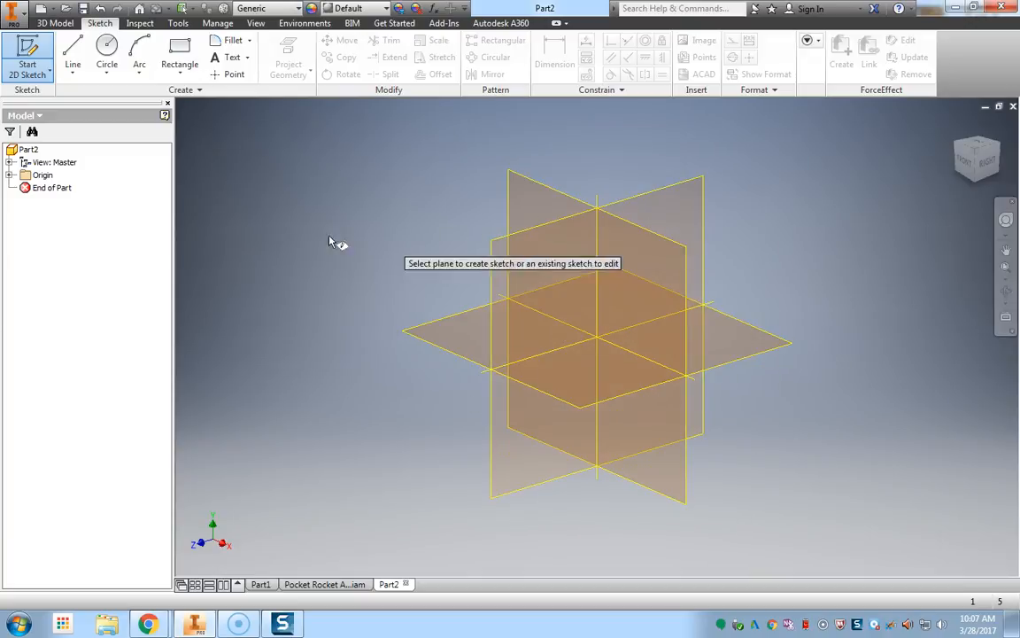
mouse_move(576, 381)
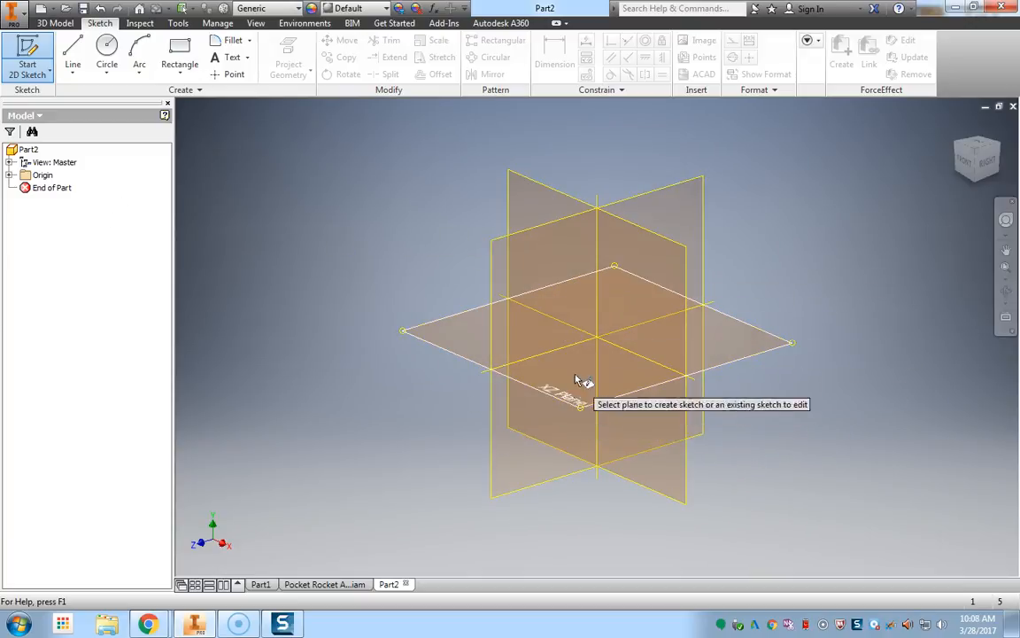